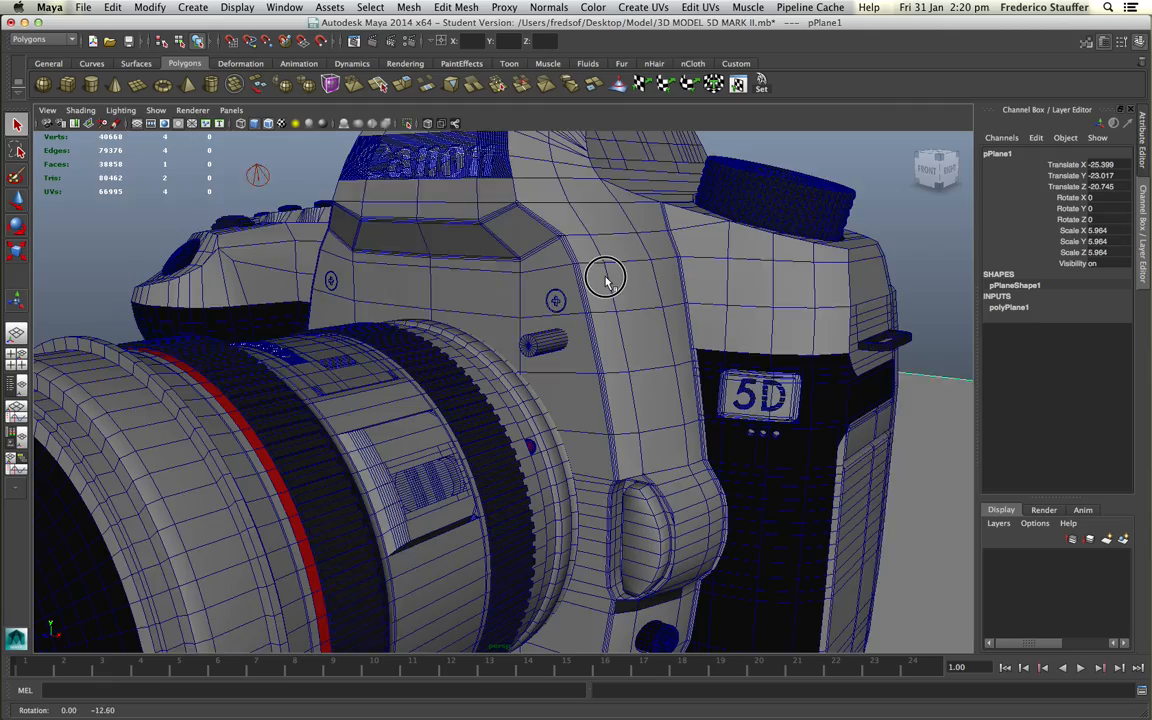
Select the small pCylinder1 resting against the side of the camera body
drag(604, 280, 604, 420)
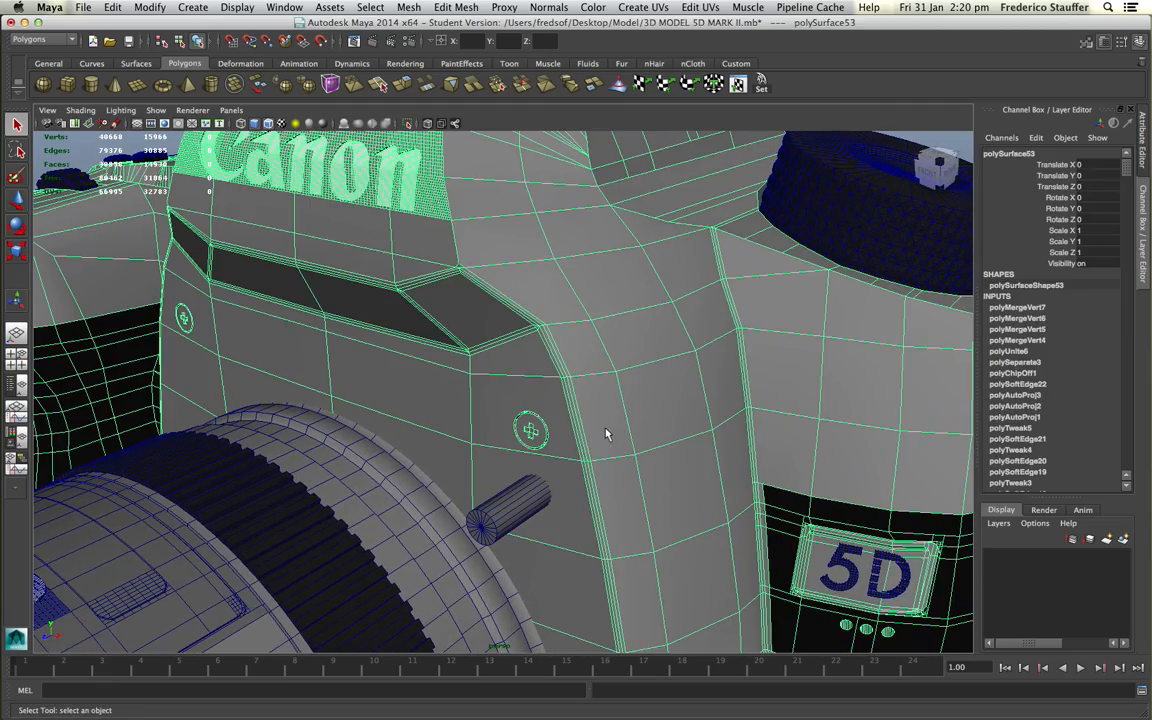
mouse_move(520, 510)
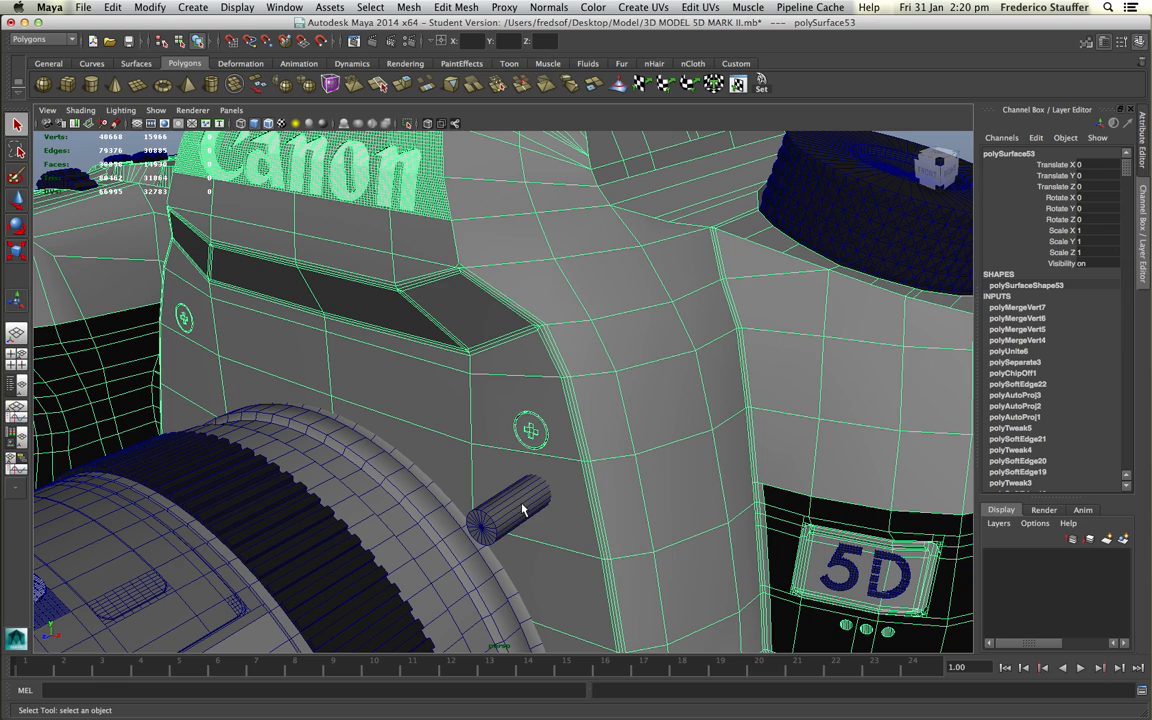
mouse_move(598, 434)
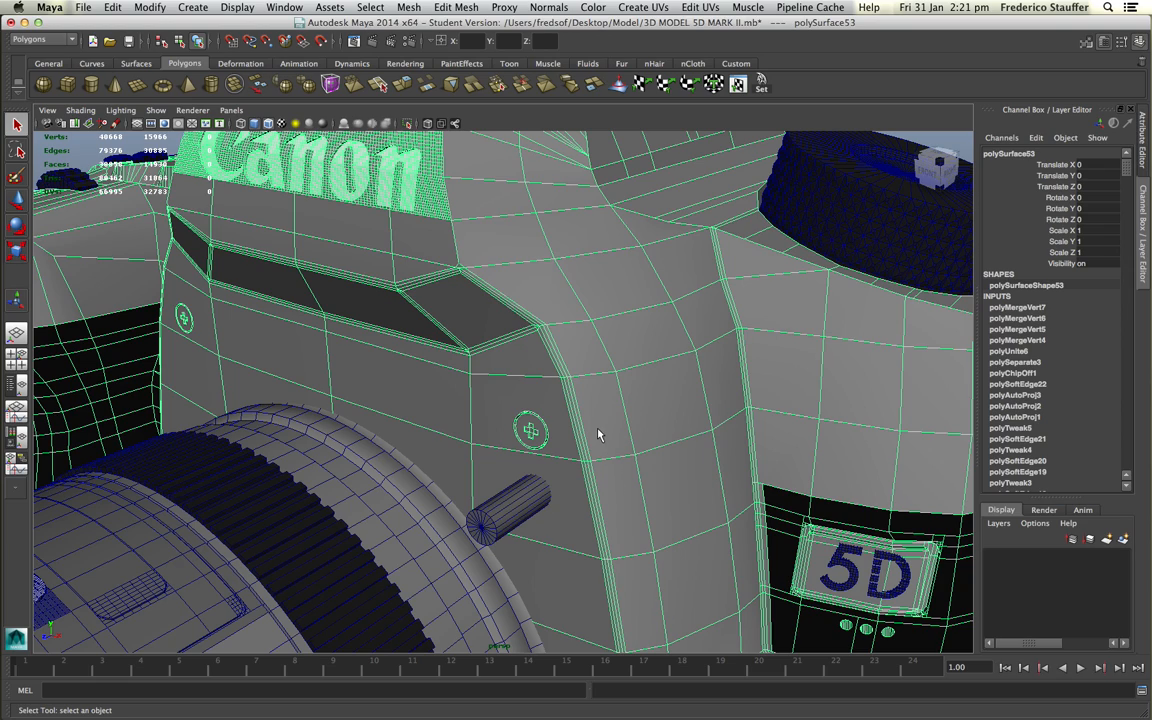
mouse_move(628, 402)
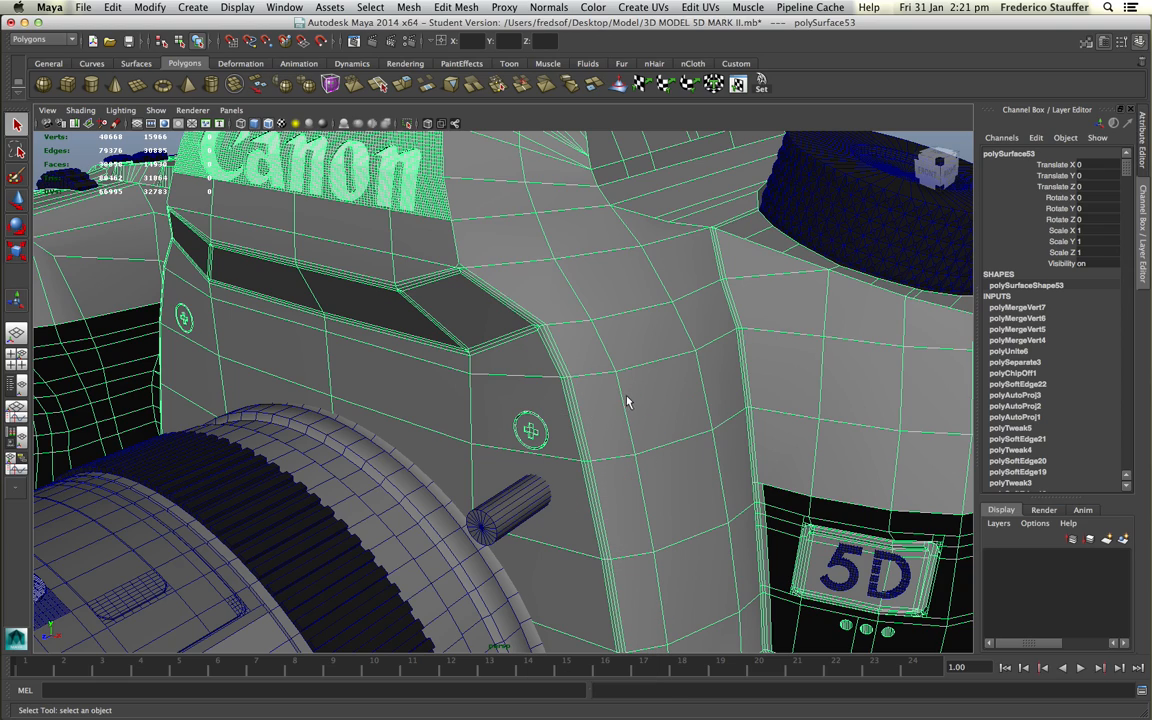
mouse_move(518, 510)
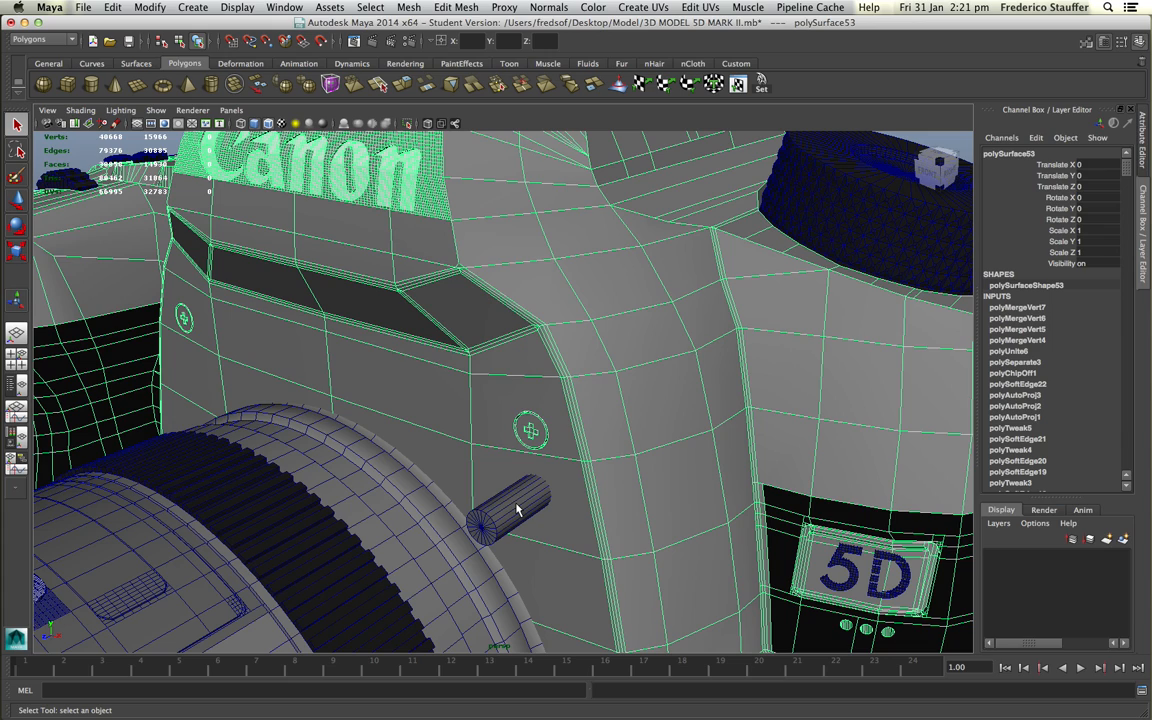
click(510, 510)
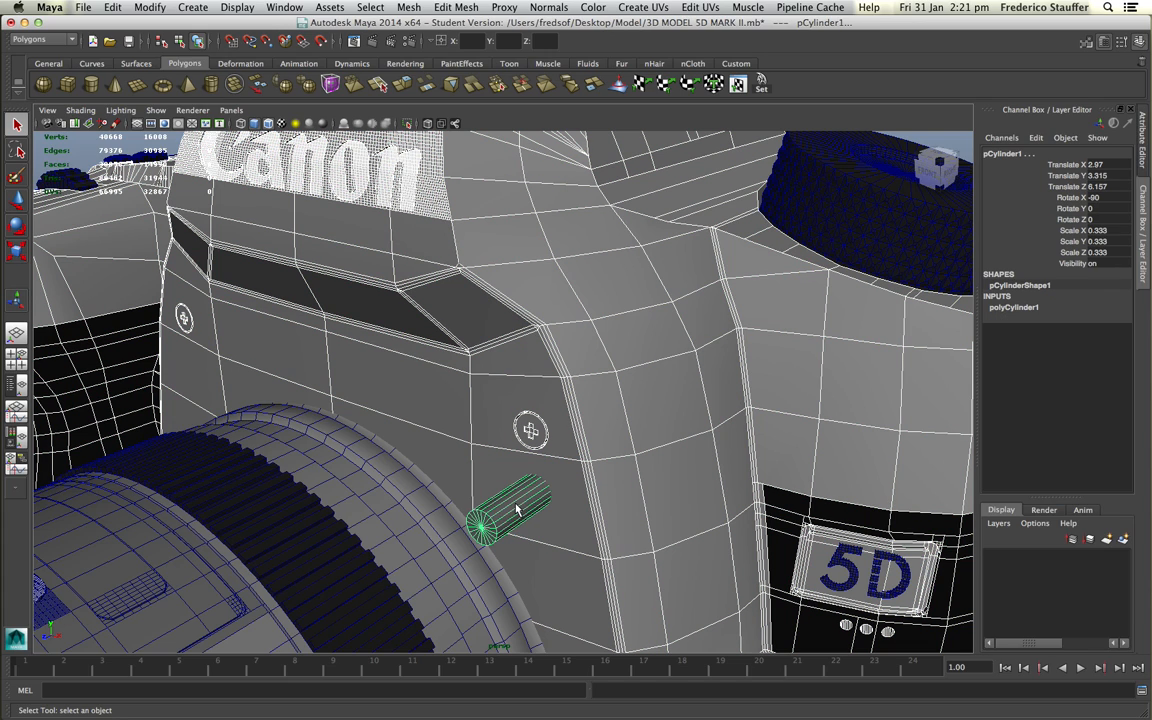
click(408, 8)
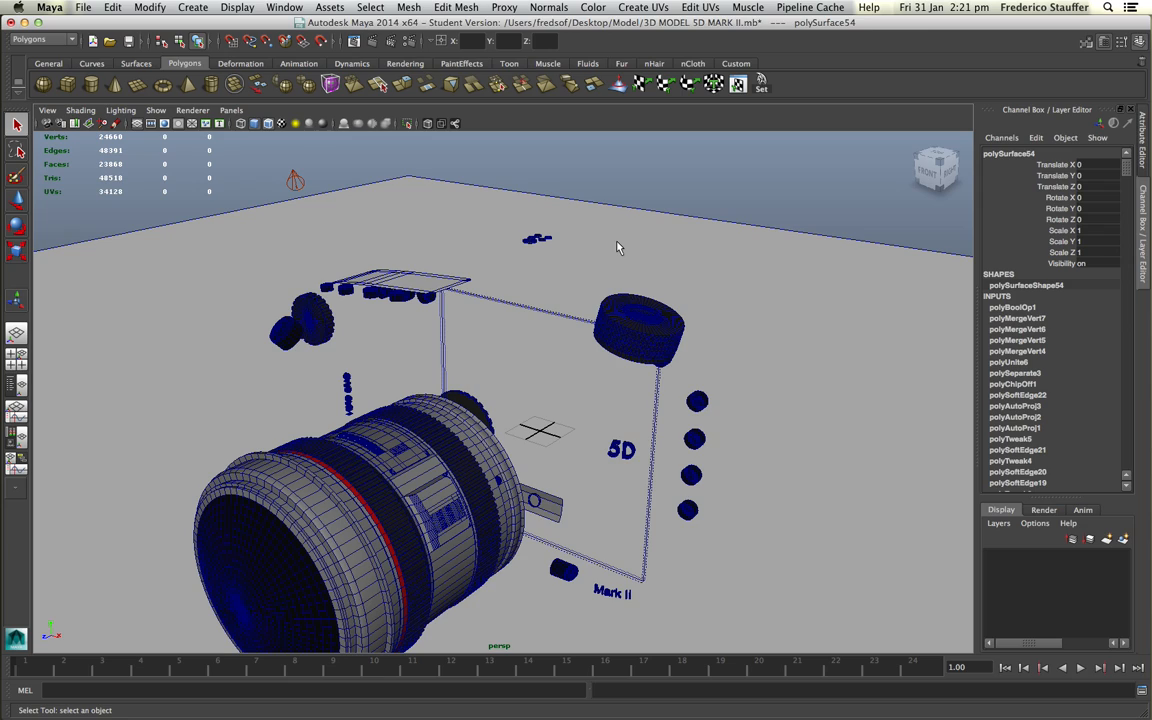
drag(616, 248, 524, 364)
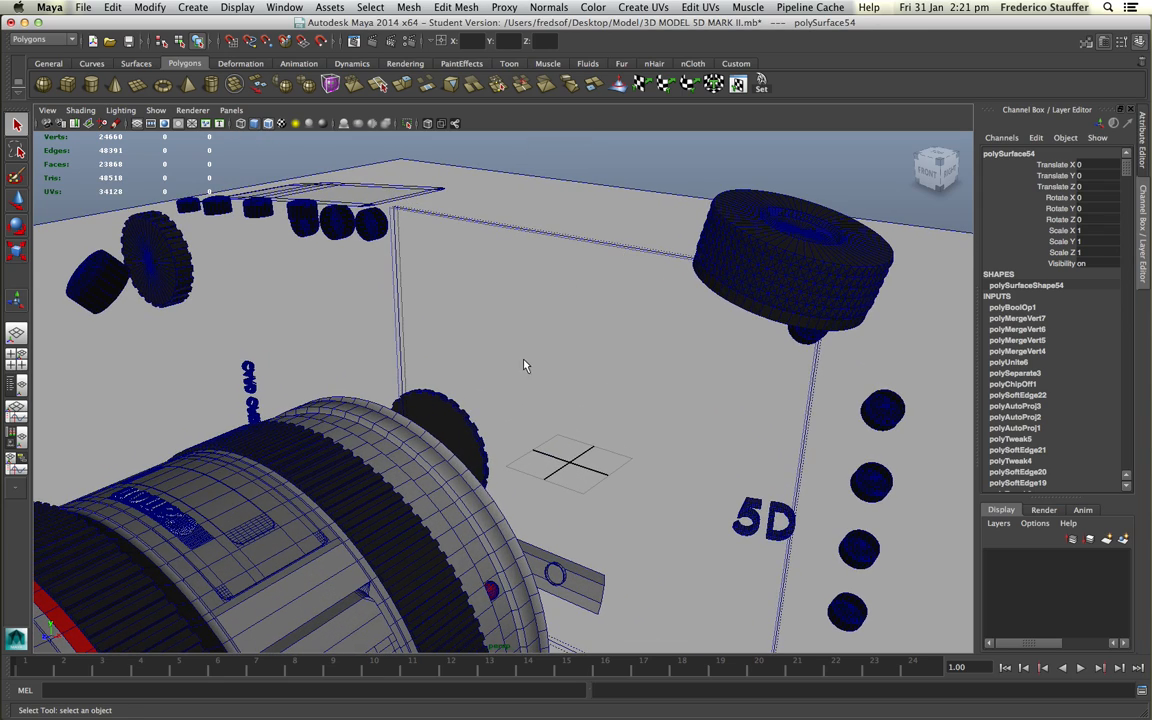
drag(520, 364, 540, 364)
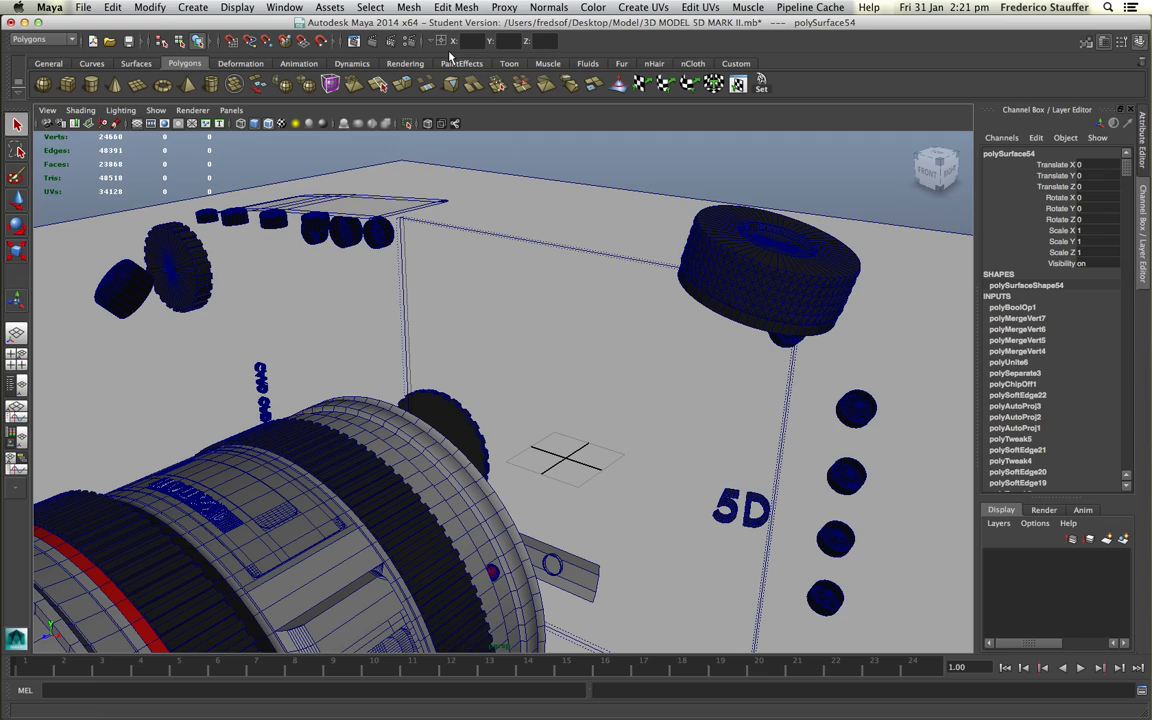
mouse_move(536, 264)
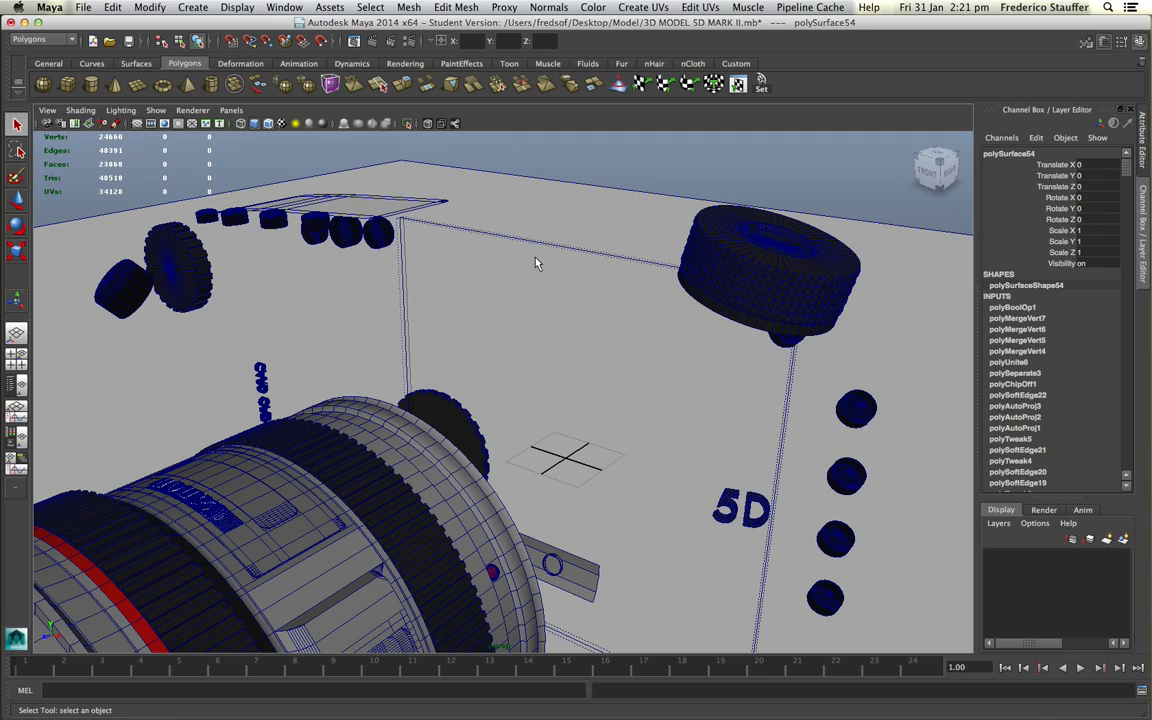
mouse_move(540, 274)
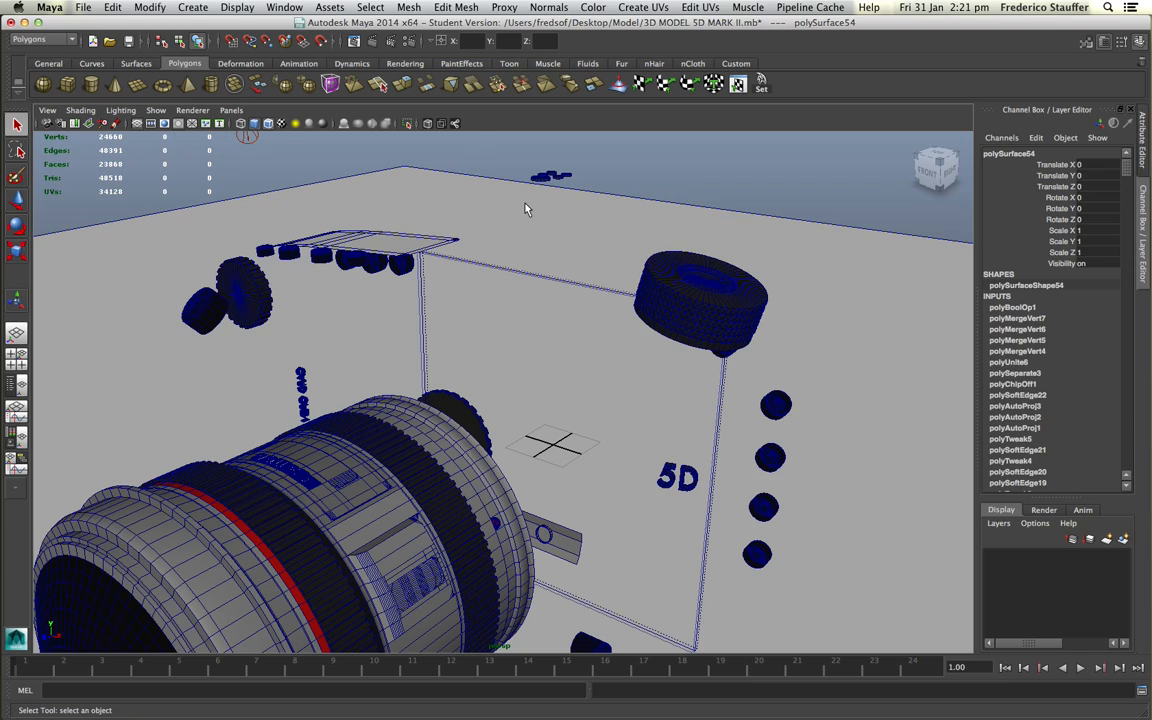
mouse_move(518, 326)
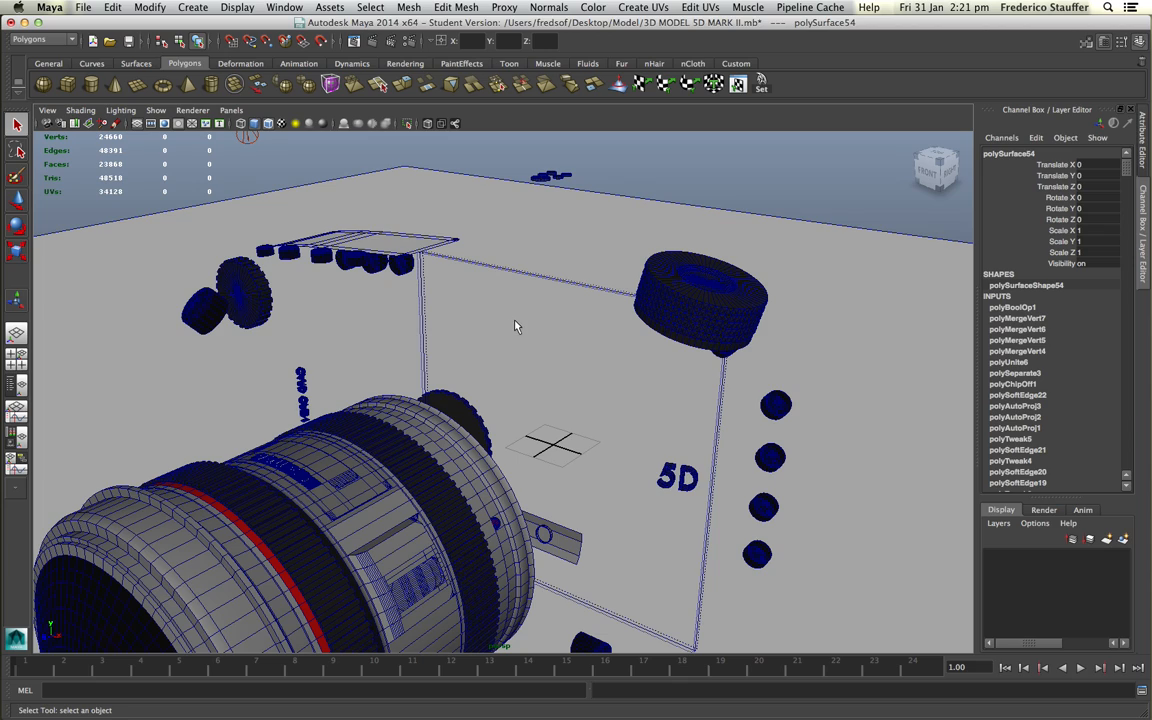
mouse_move(472, 332)
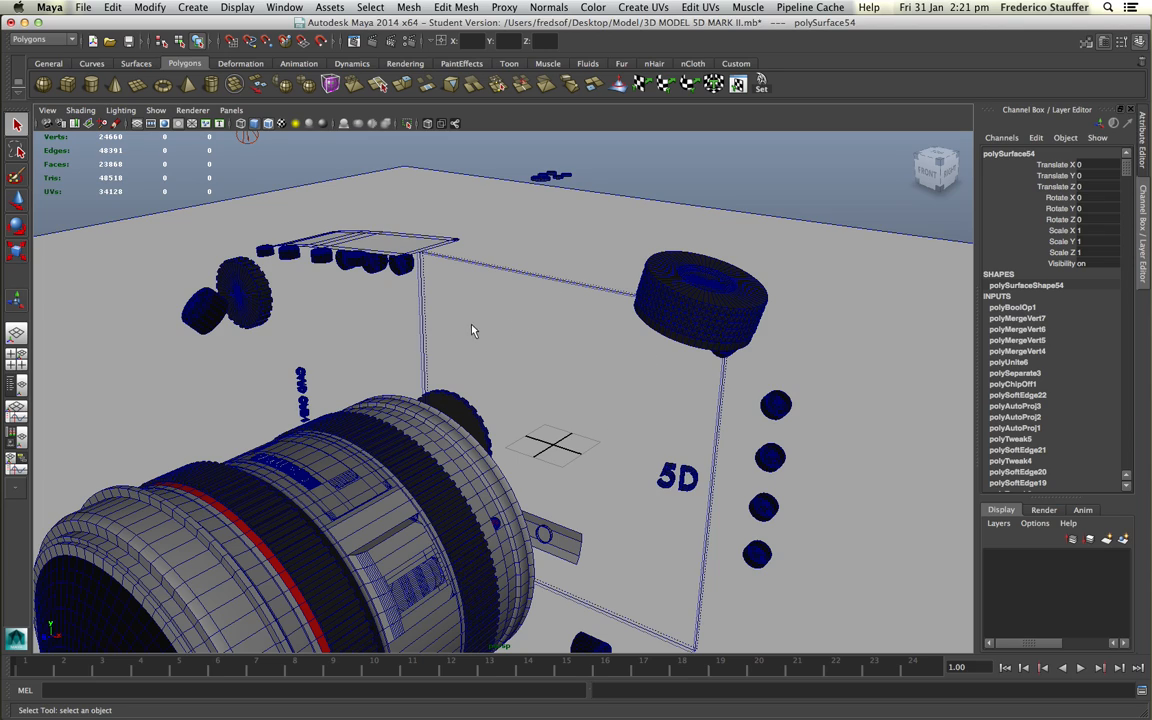
mouse_move(568, 420)
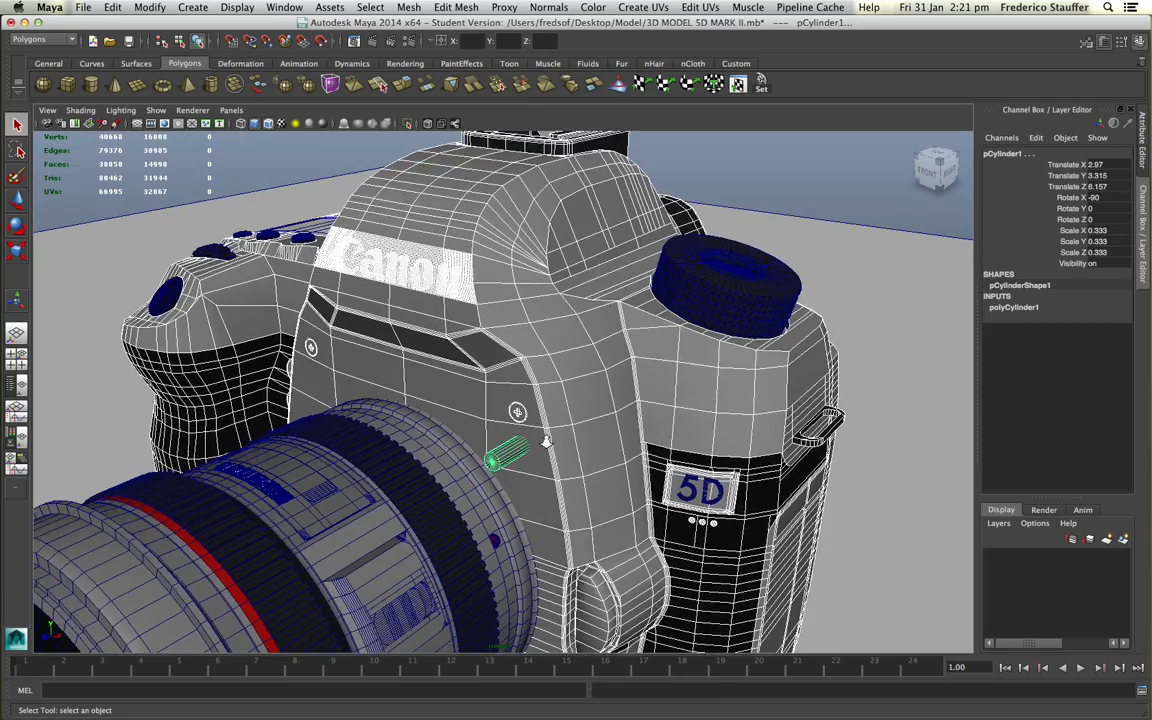
Switch the camera body to Face component mode around the small cylinder
scroll(down, 3)
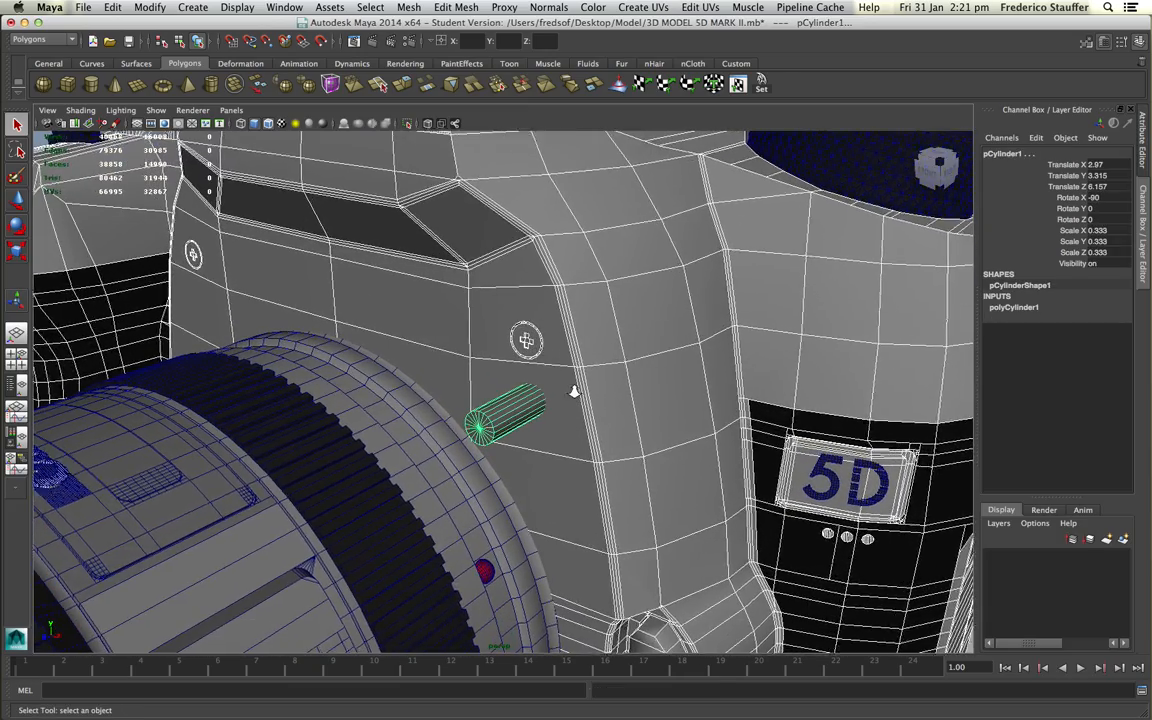
drag(576, 390, 604, 390)
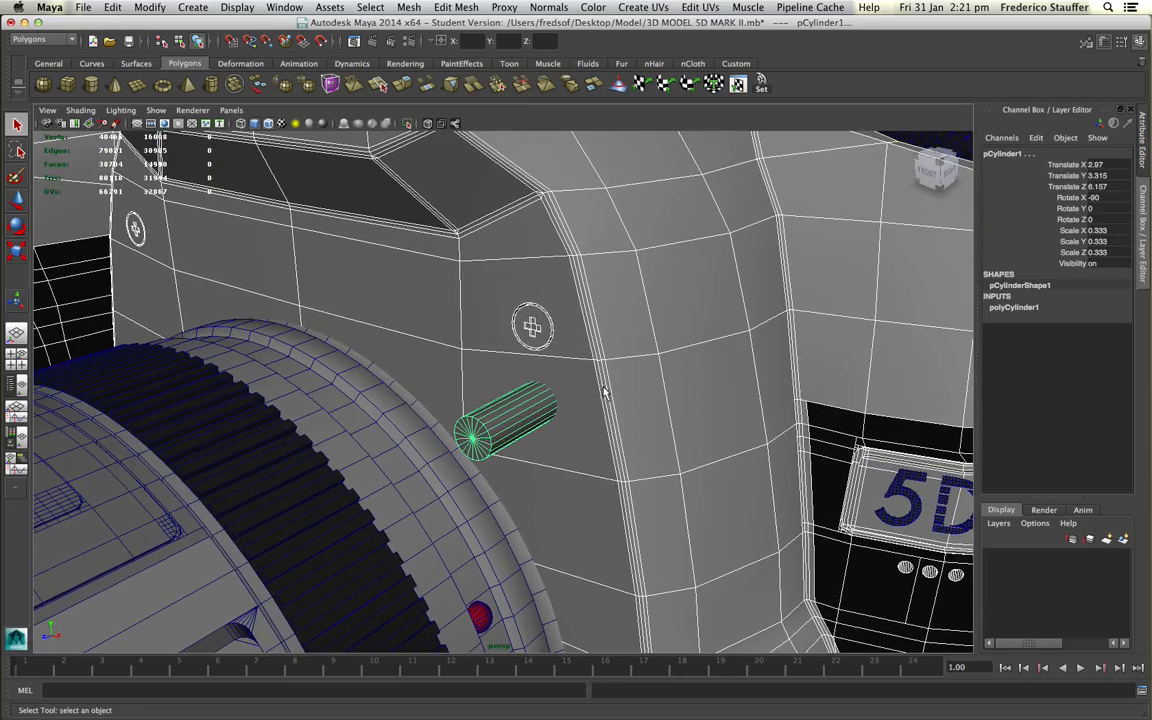
drag(600, 390, 616, 410)
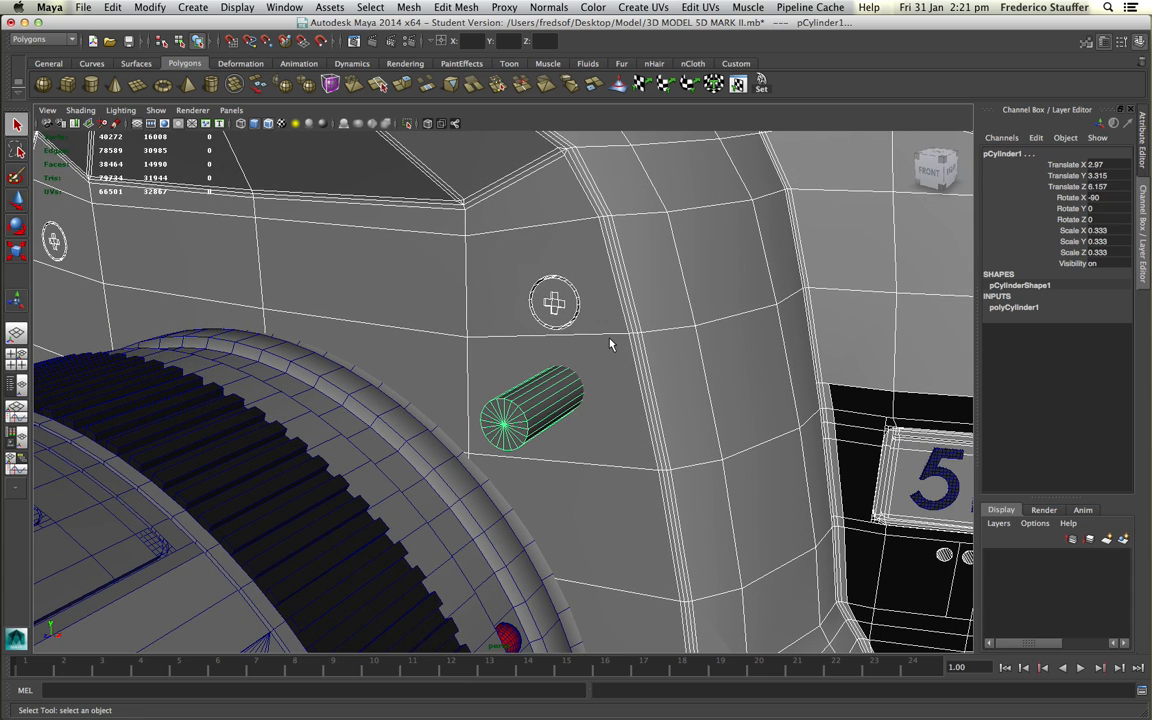
right_click(610, 344)
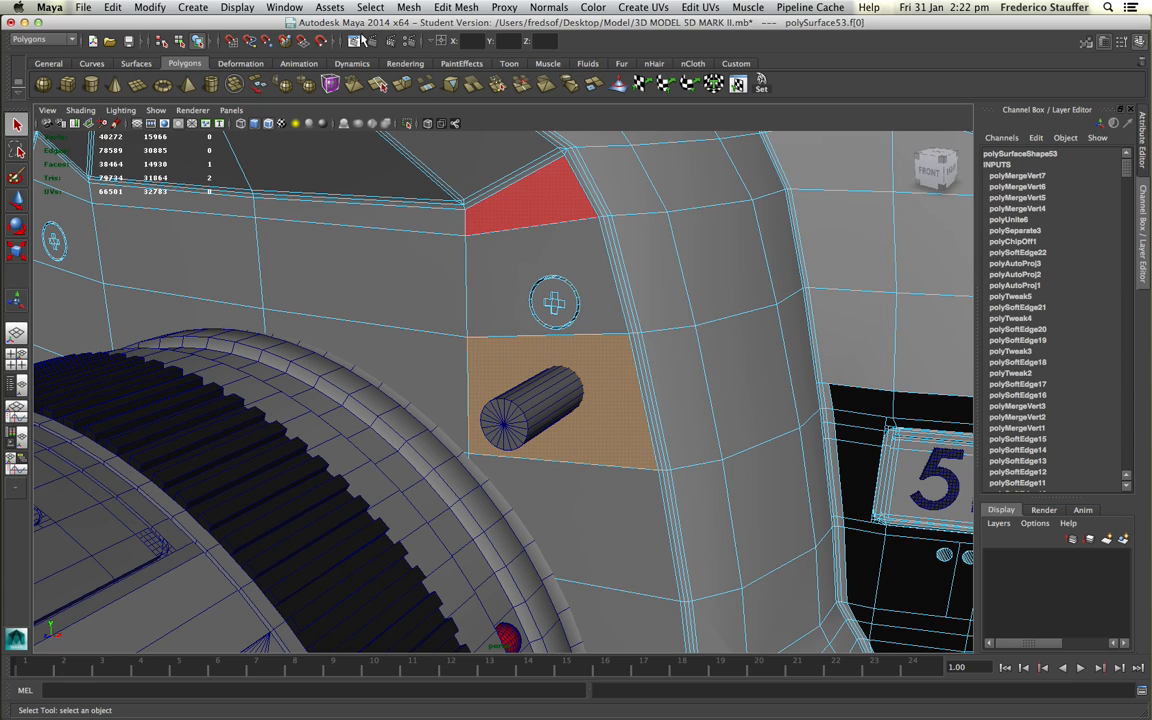
Extract the face behind the cylinder from the body and select the extracted piece
click(408, 8)
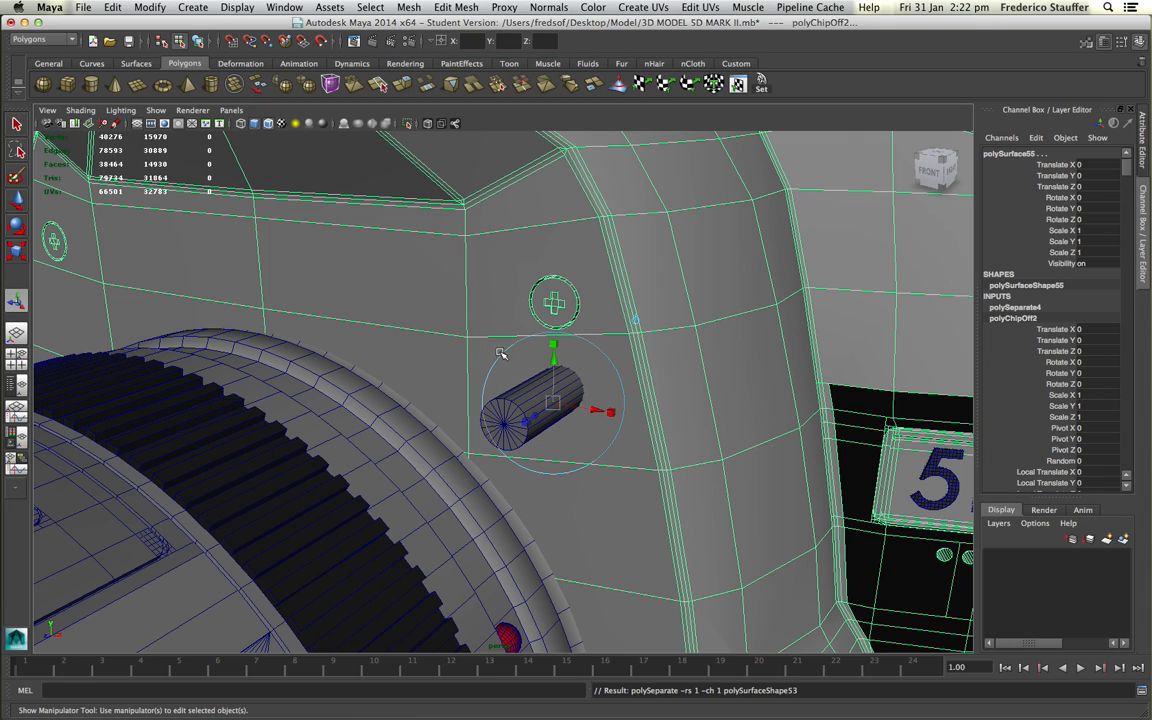
mouse_move(524, 336)
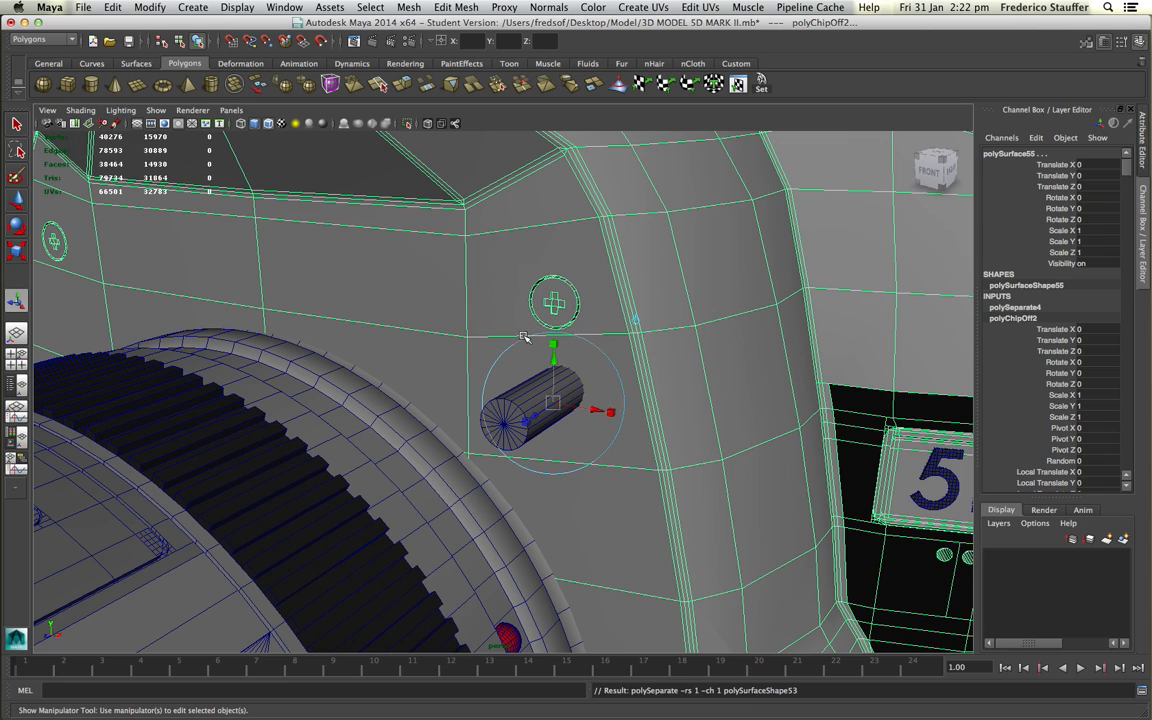
click(516, 350)
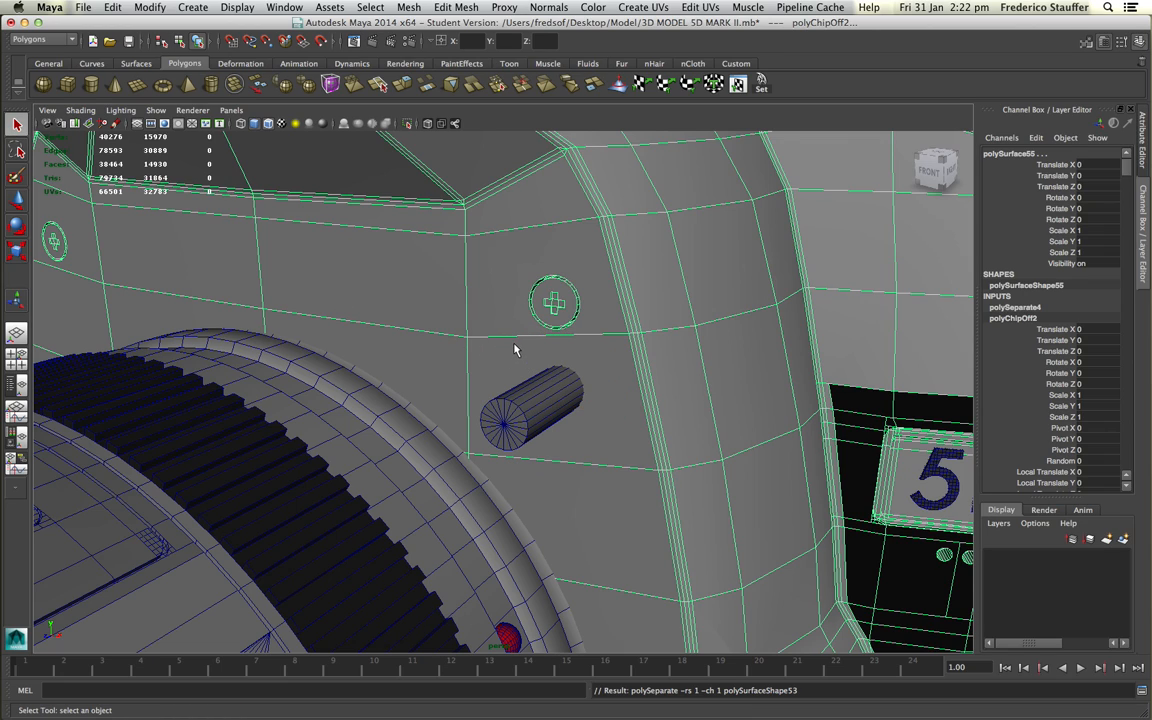
click(530, 410)
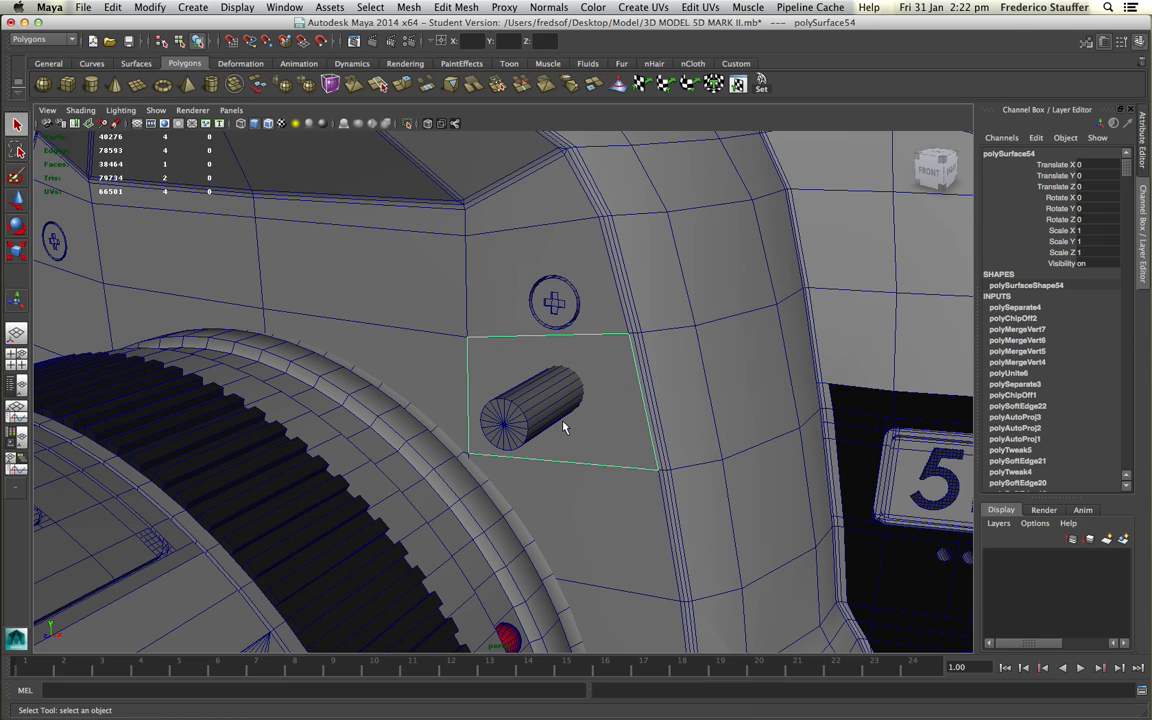
Cut a round hole in the extracted face with Mesh > Booleans > Difference using the cylinder
drag(560, 420, 576, 414)
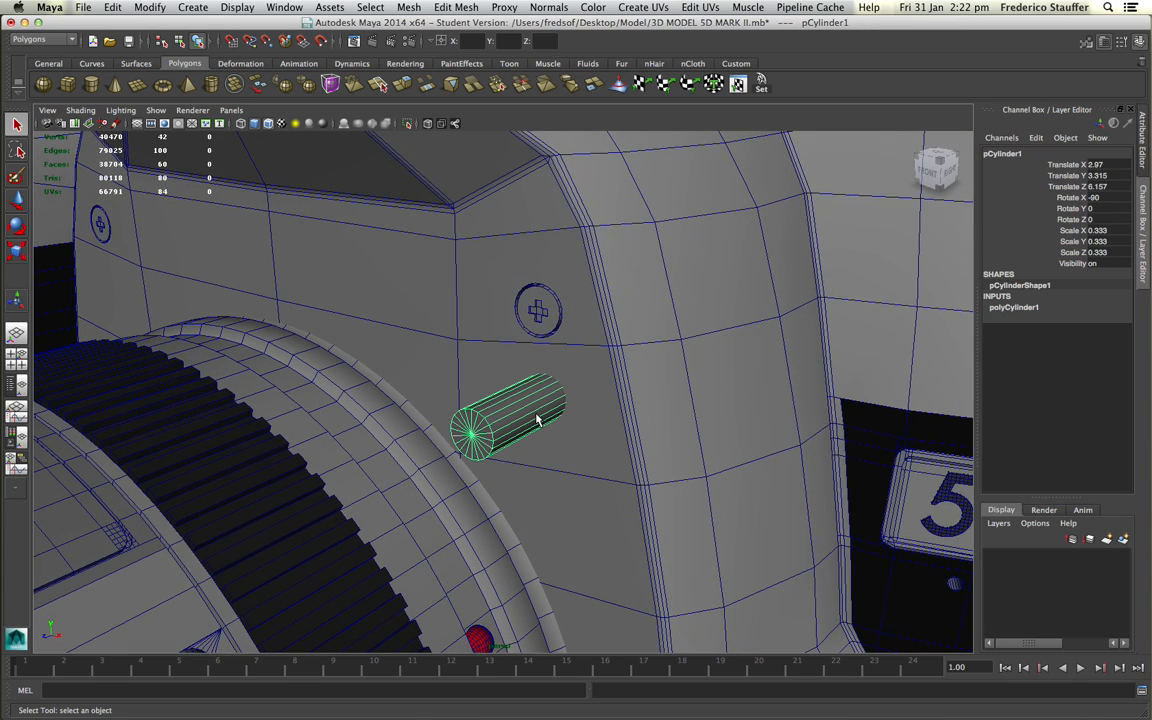
drag(536, 420, 568, 390)
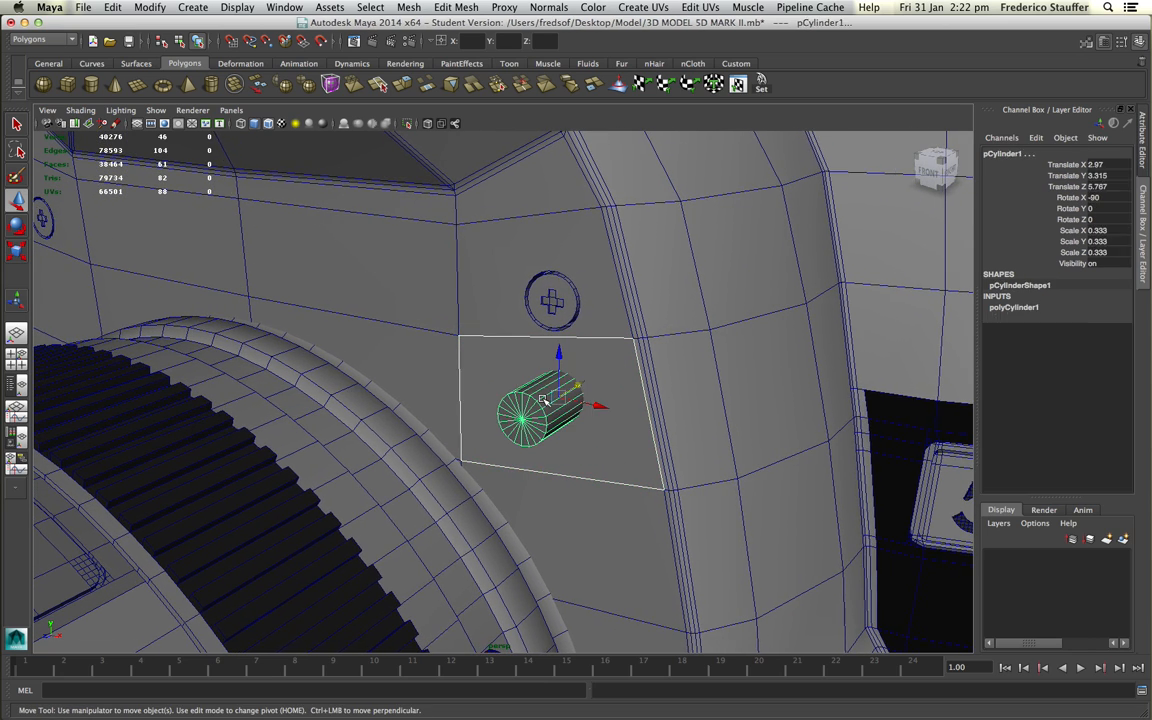
click(408, 8)
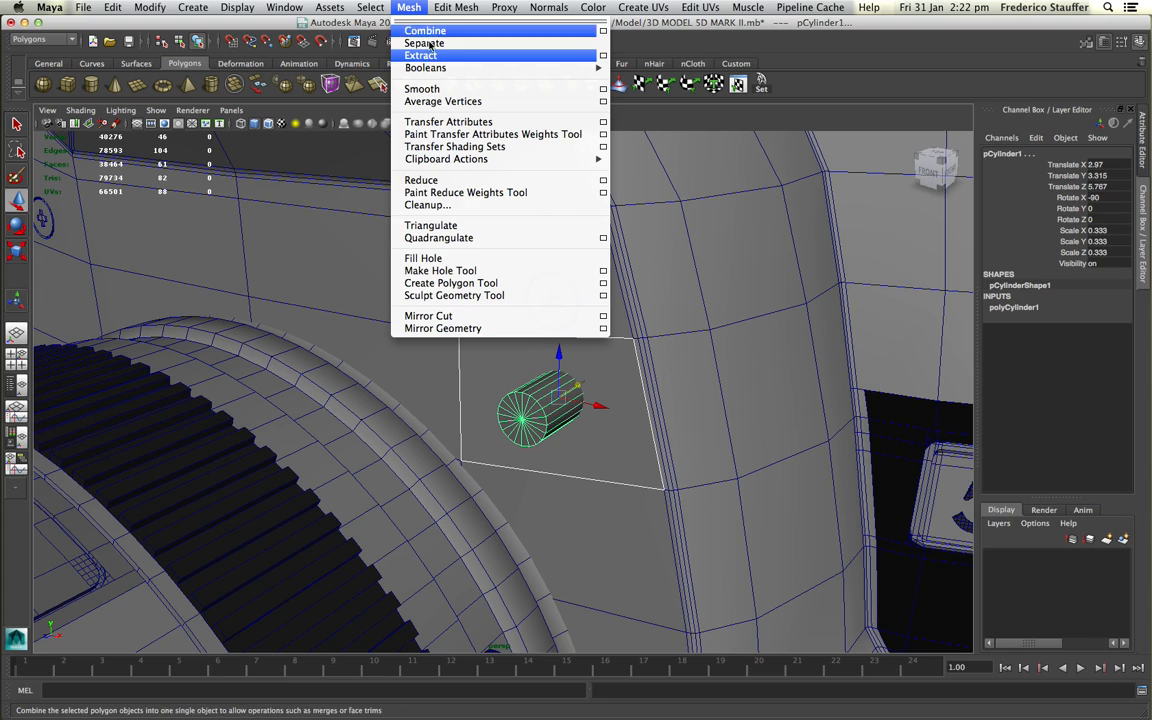
mouse_move(424, 68)
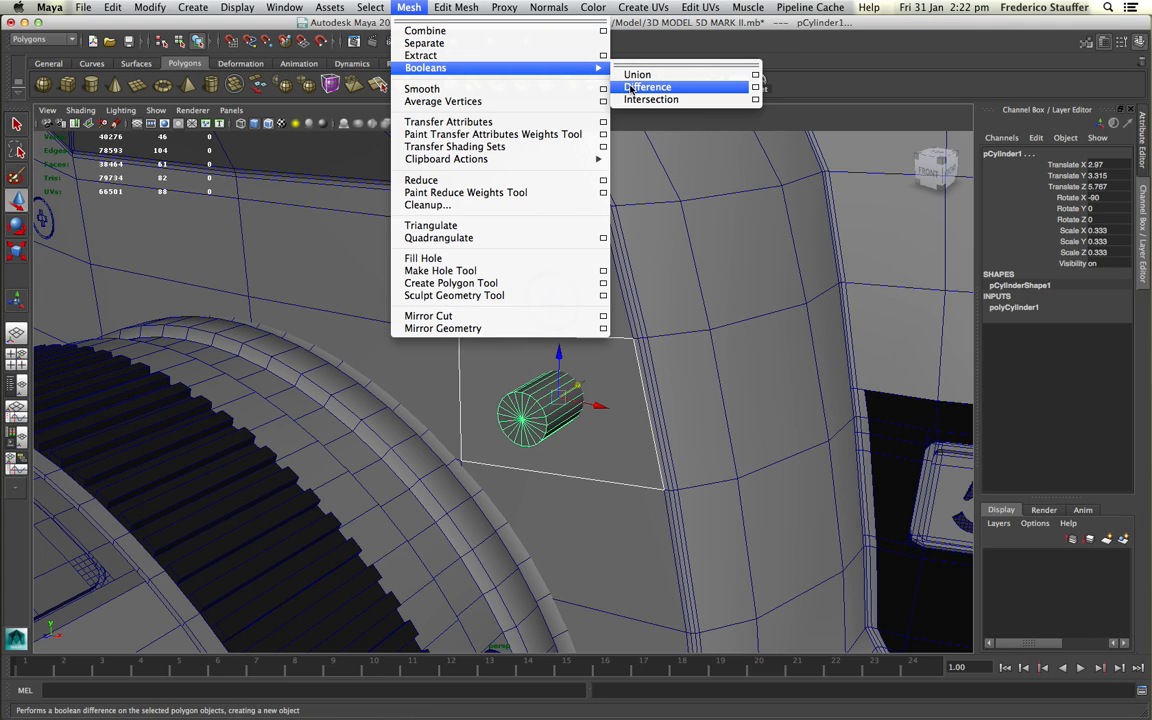
click(648, 86)
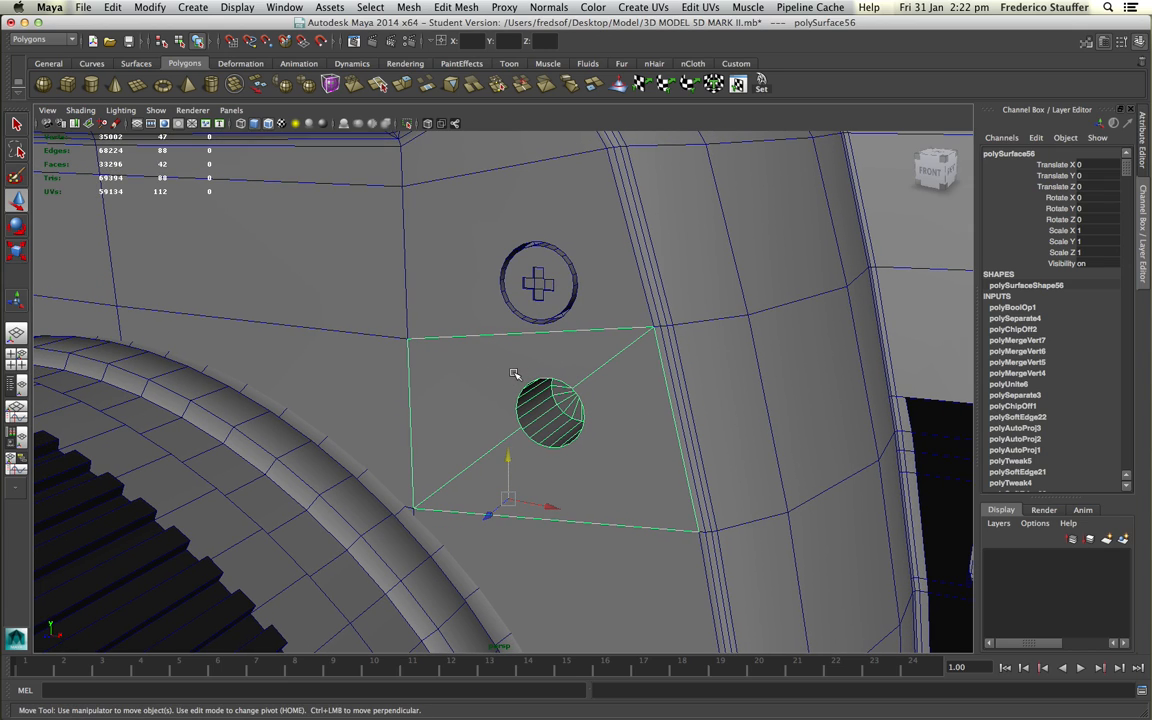
Combine the holed face piece and the camera body into one mesh with Mesh > Combine
click(16, 124)
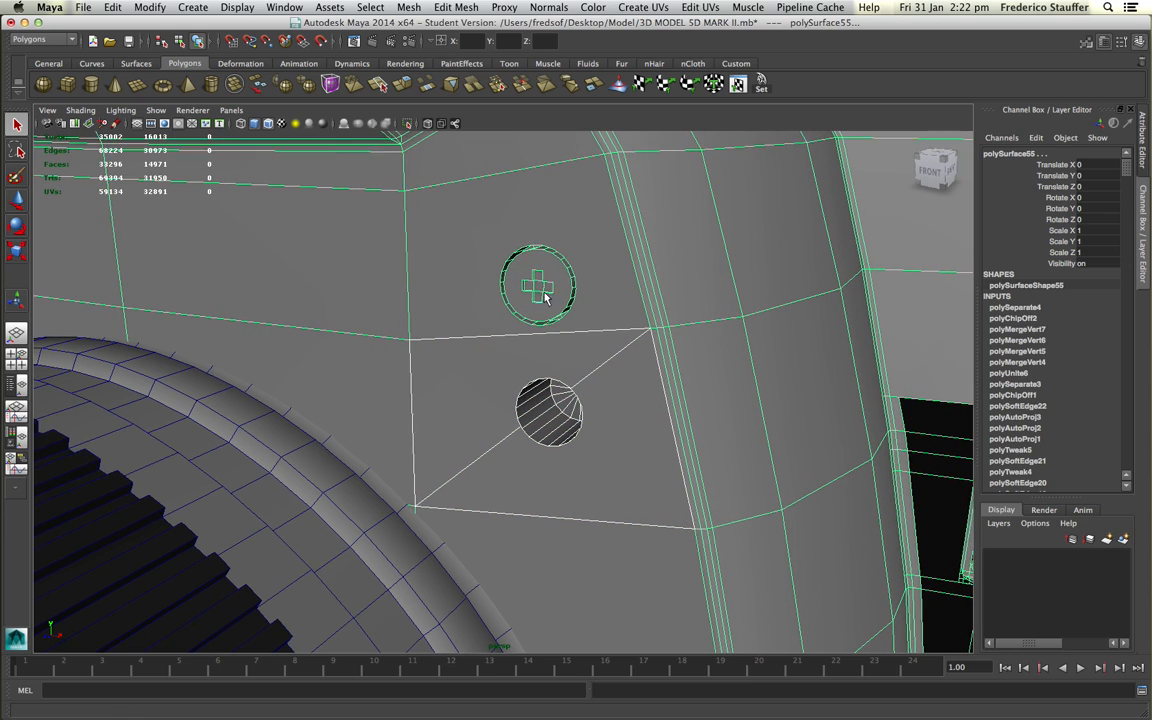
click(408, 8)
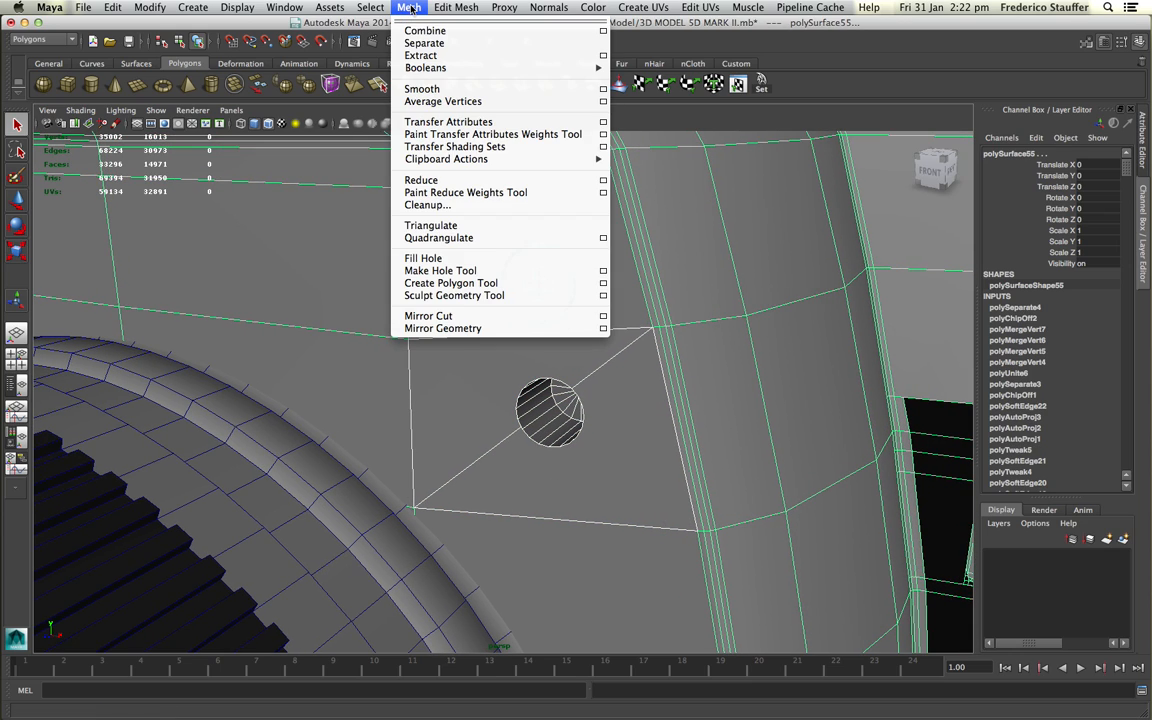
click(424, 30)
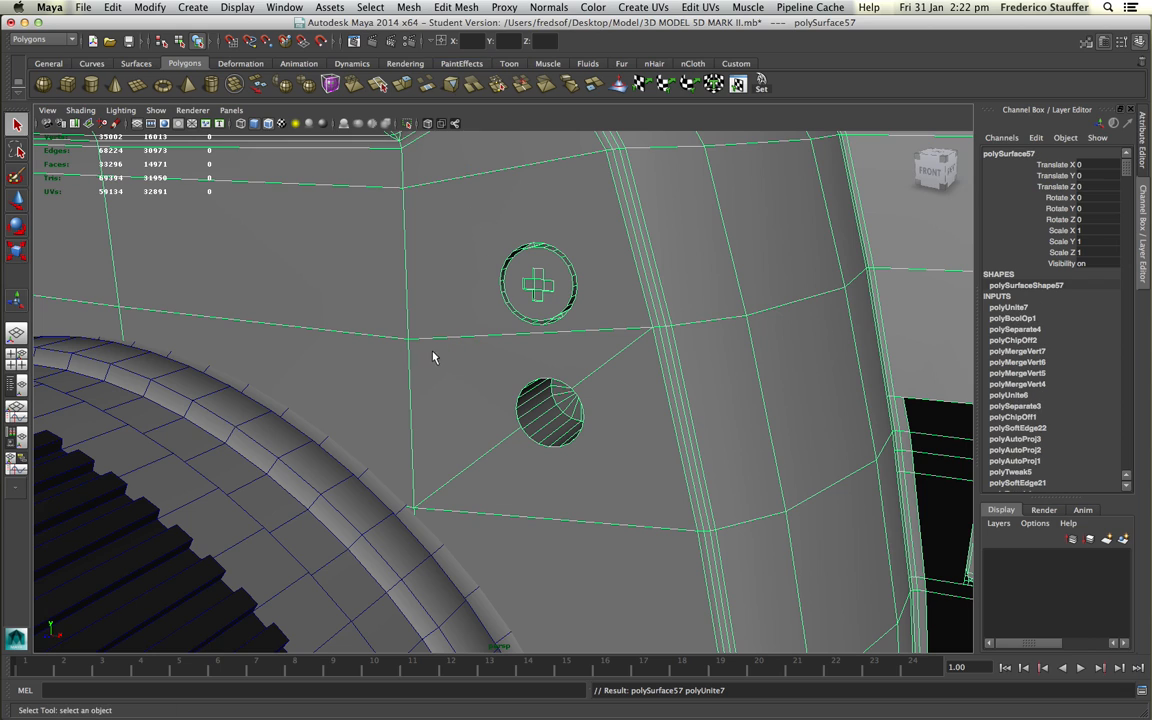
Switch the combined mesh to Vertex mode and select a vertex near the hole
right_click(436, 356)
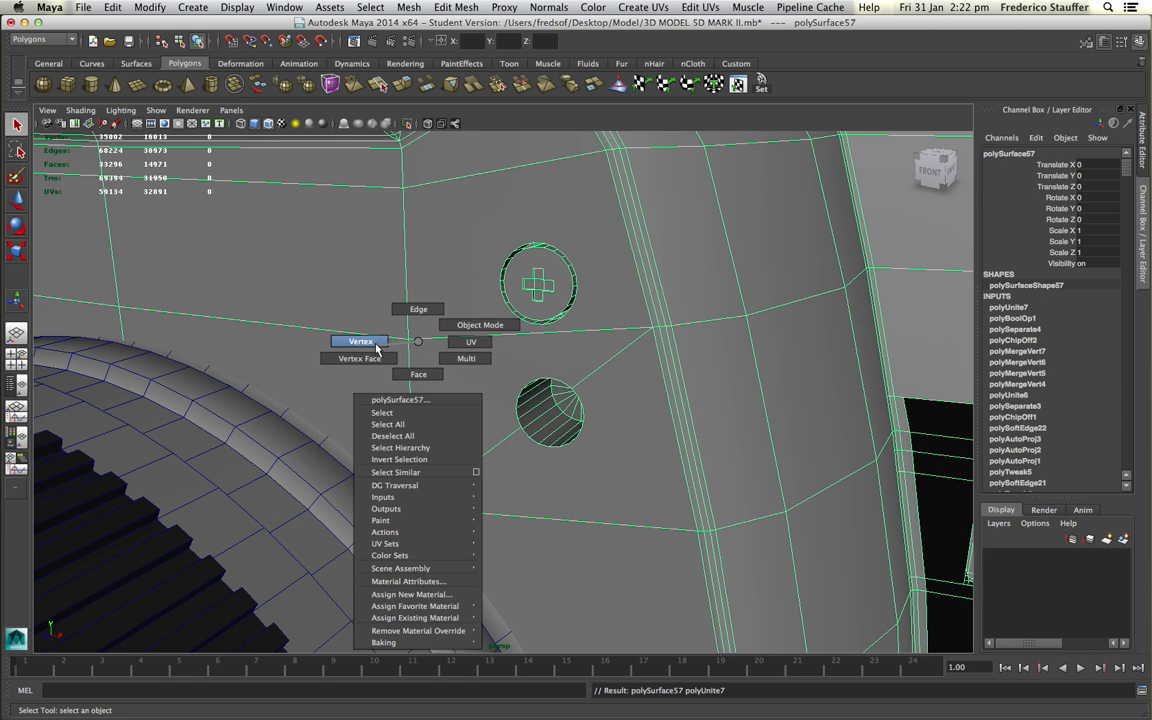
click(436, 356)
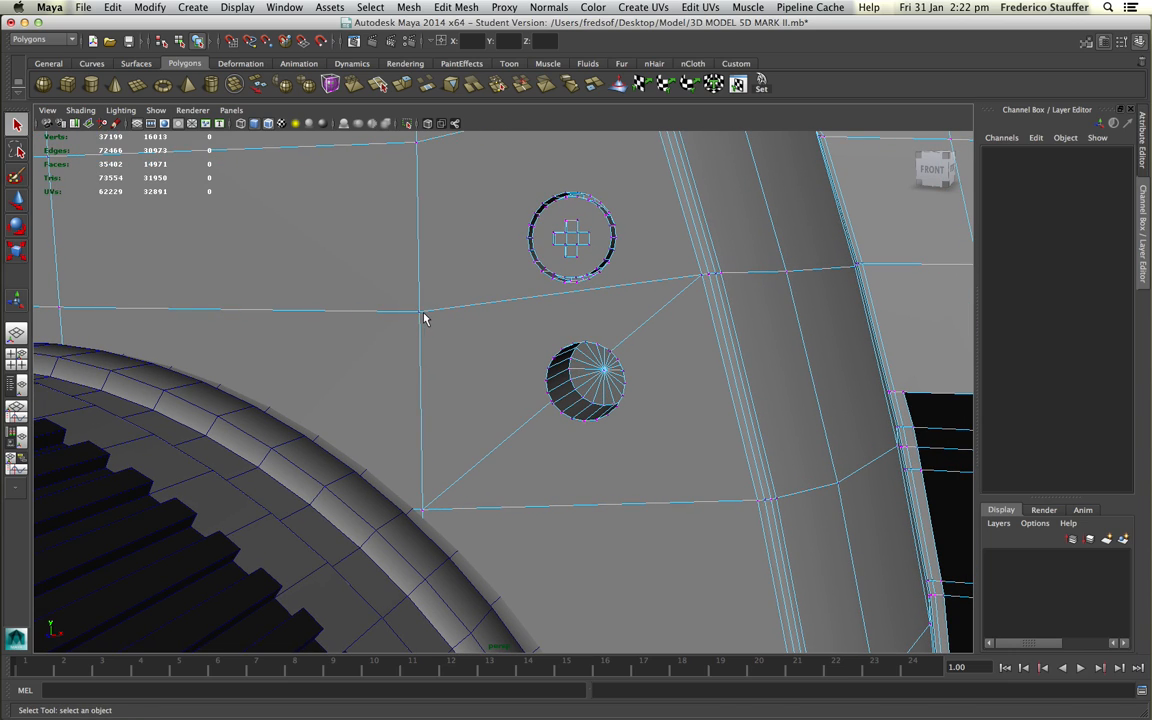
mouse_move(420, 316)
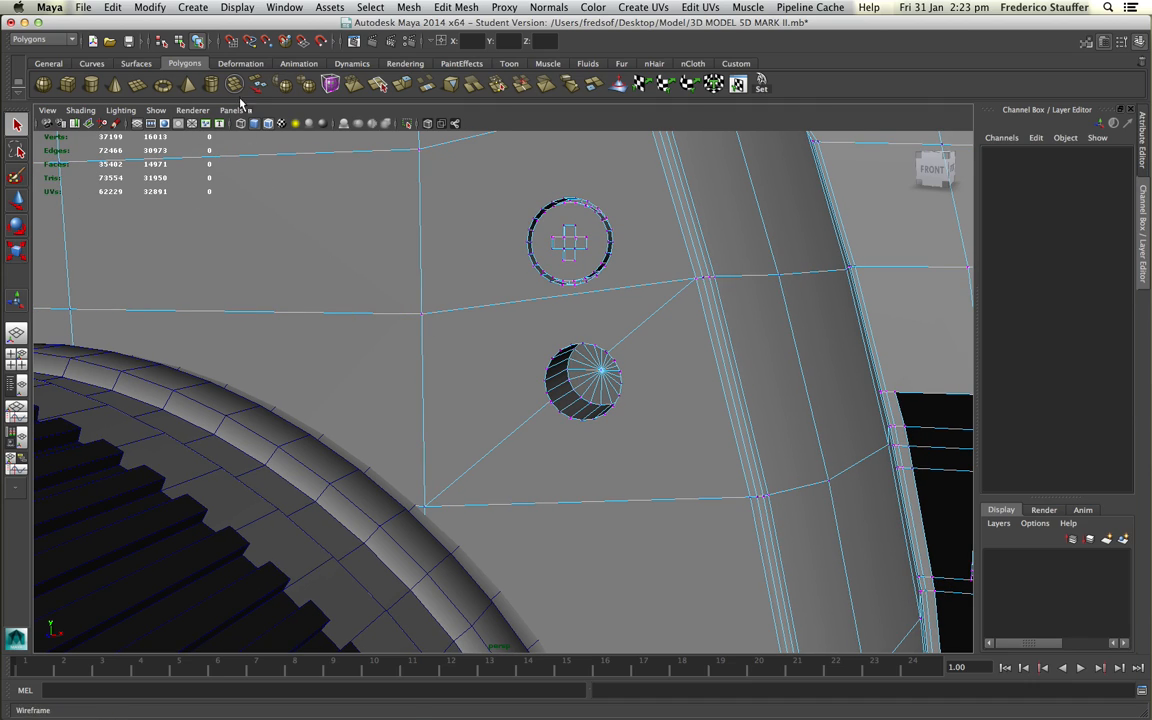
click(236, 8)
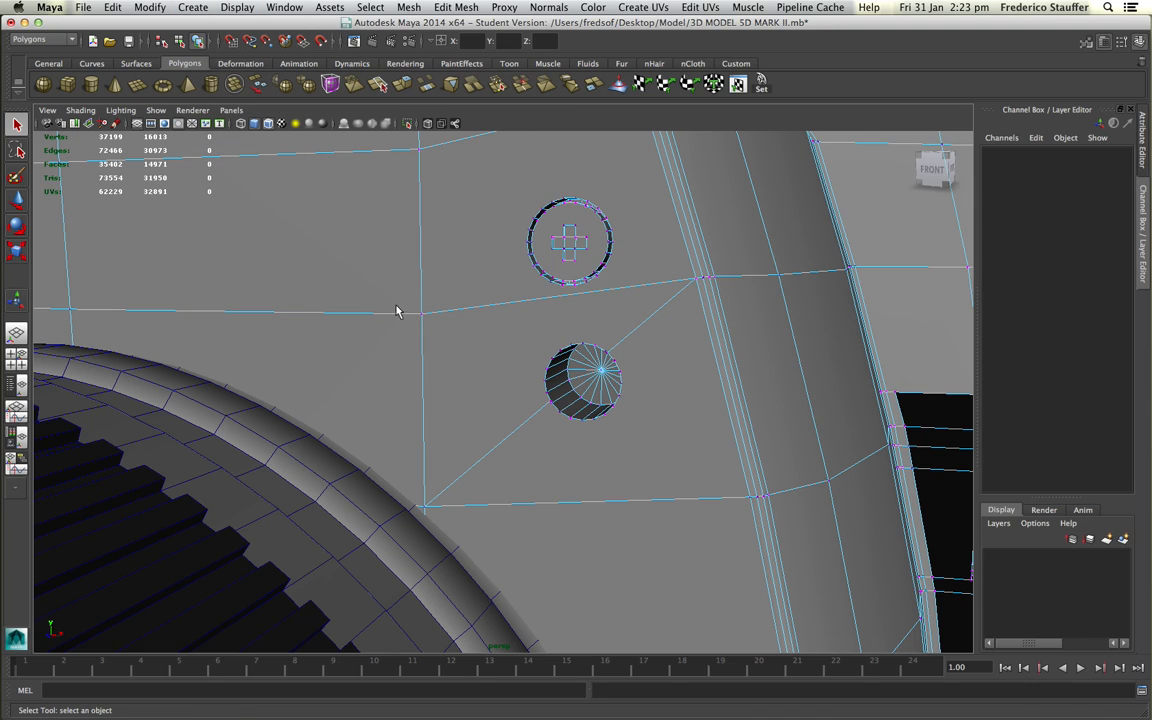
click(424, 320)
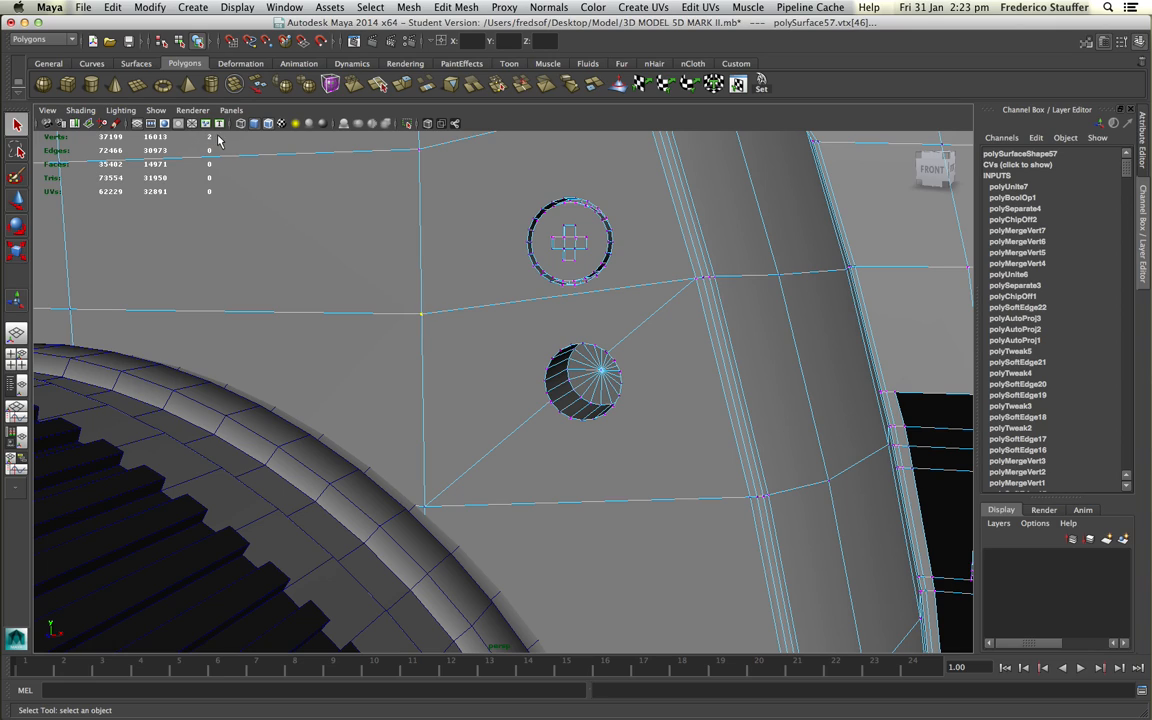
mouse_move(444, 320)
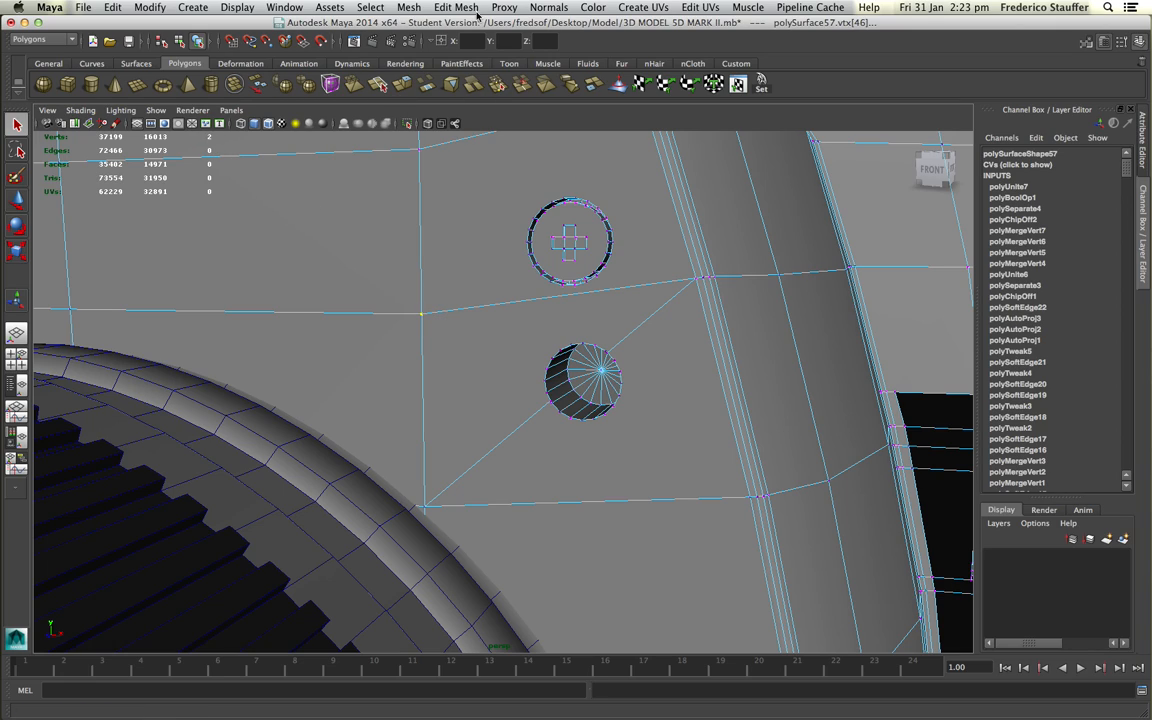
Merge the overlapping corner vertices of the patch border with the Merge Vertex Tool
click(456, 8)
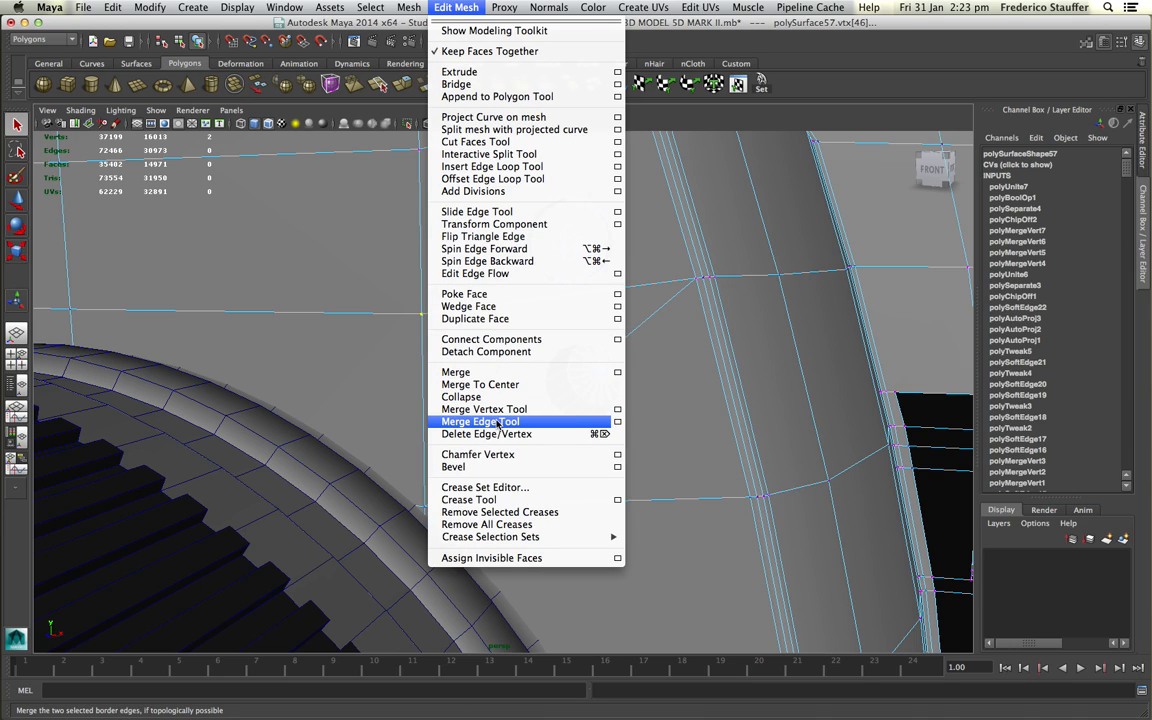
mouse_move(484, 408)
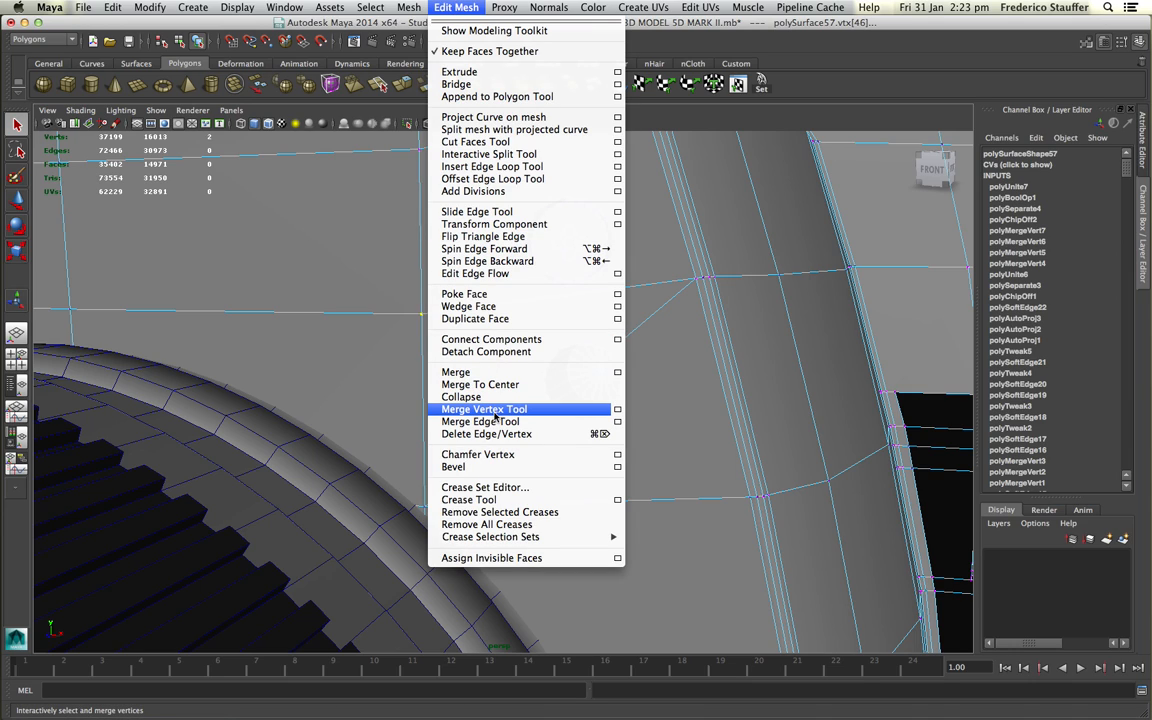
click(484, 408)
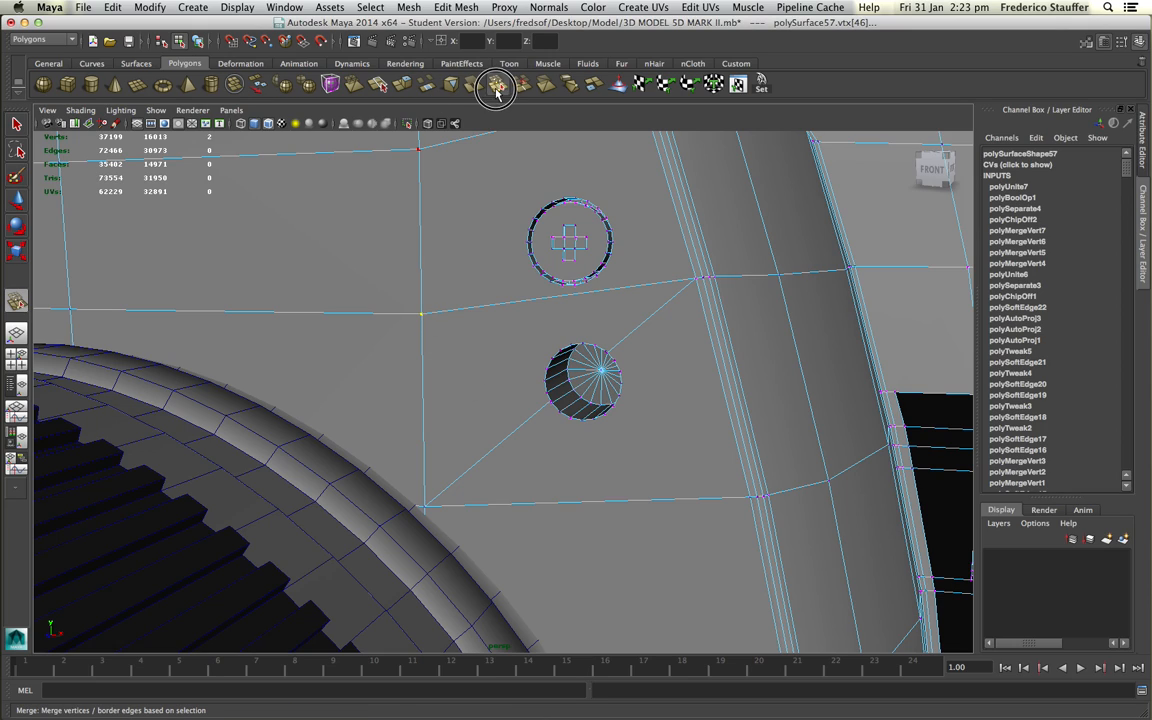
click(496, 84)
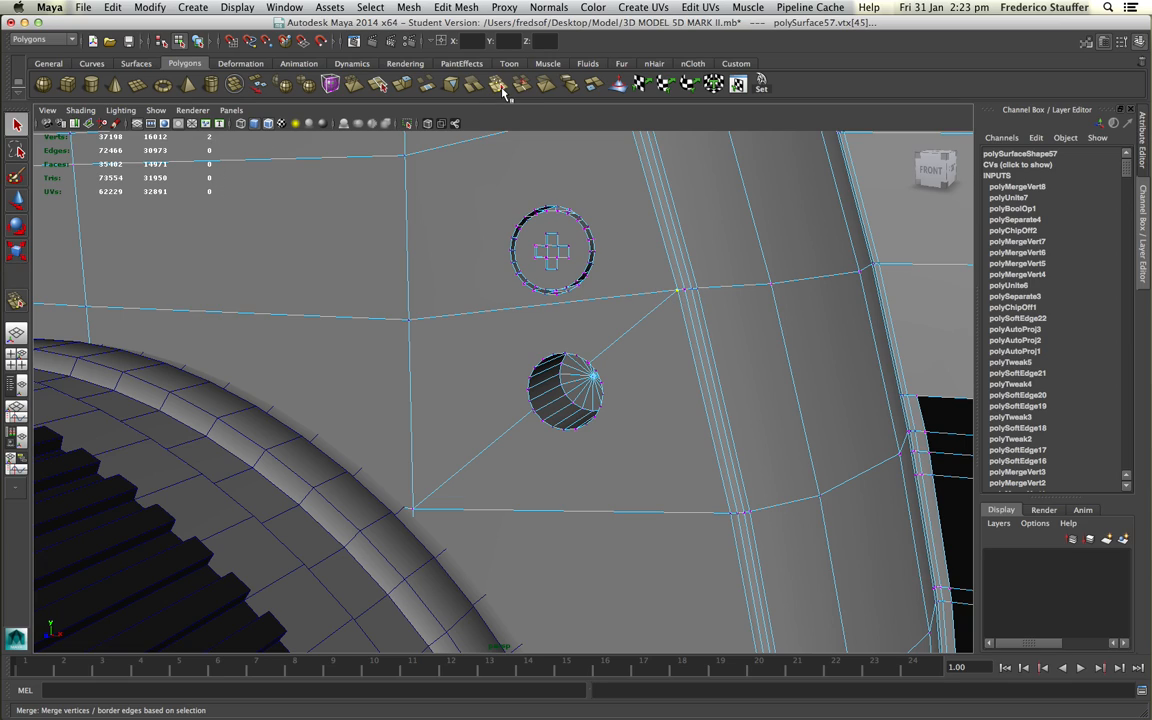
mouse_move(500, 84)
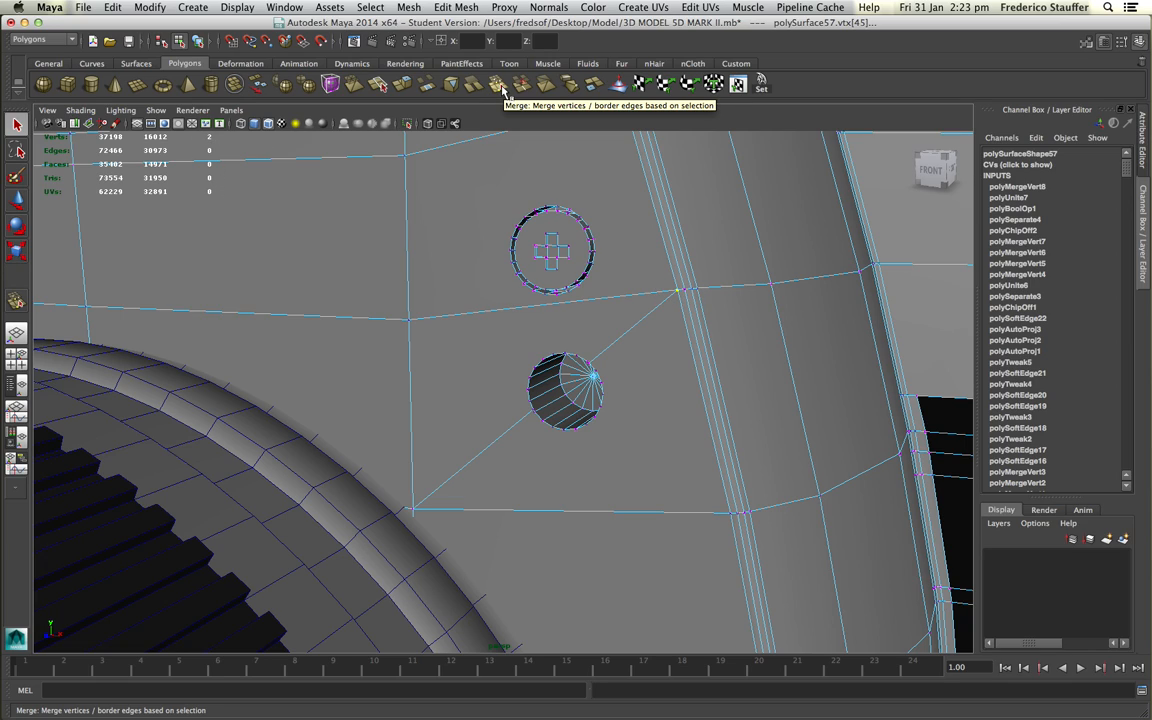
click(496, 84)
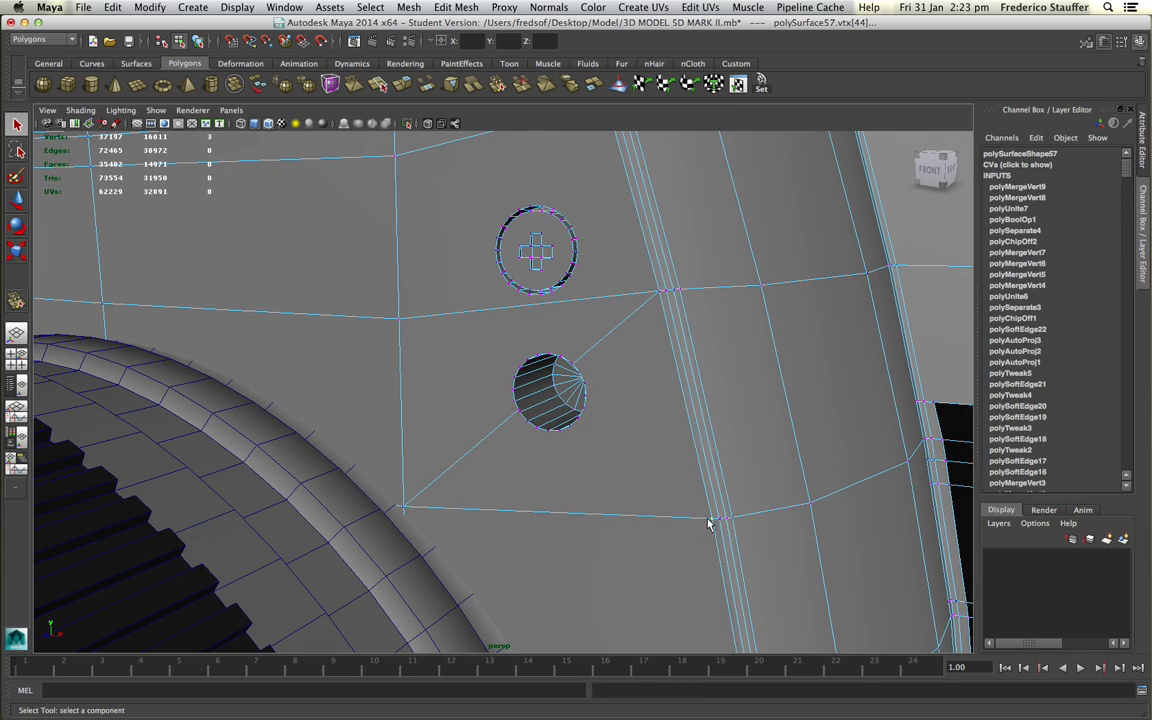
mouse_move(436, 512)
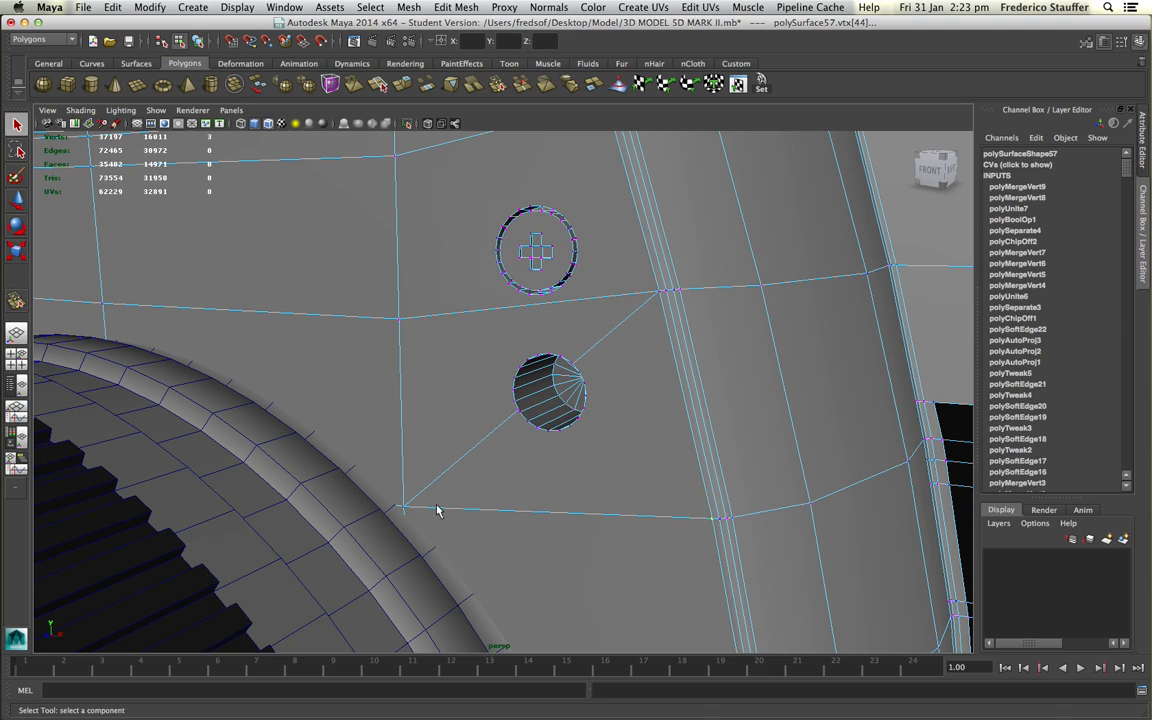
mouse_move(712, 524)
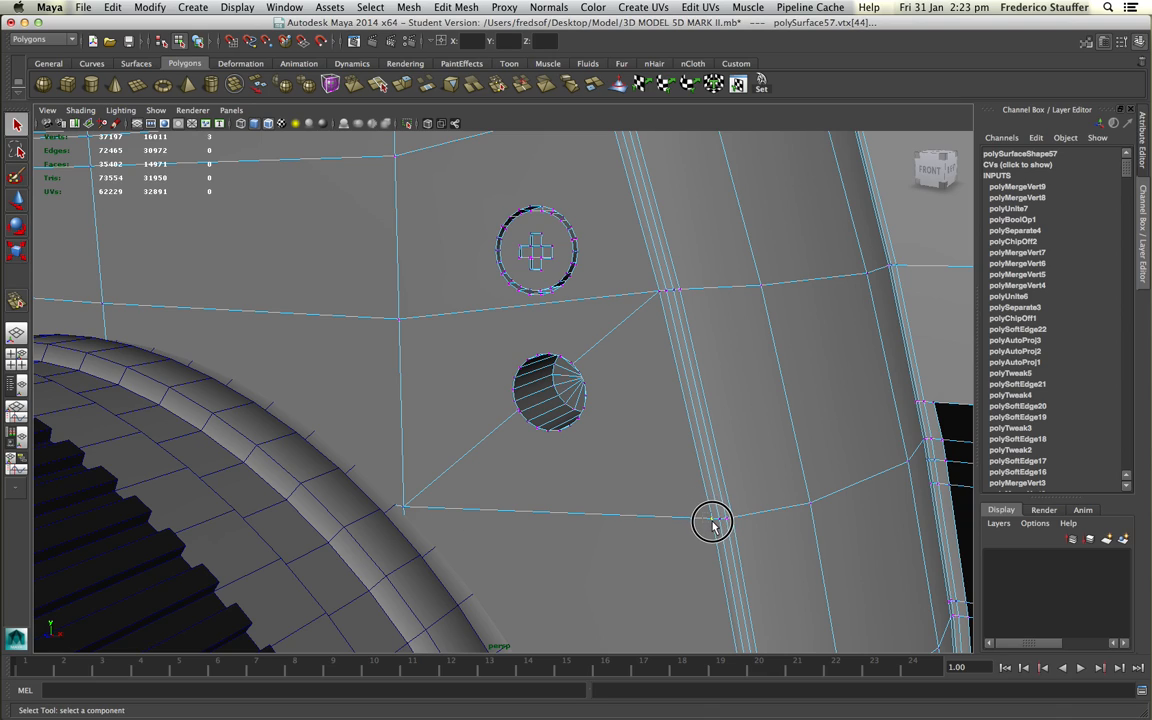
mouse_move(556, 290)
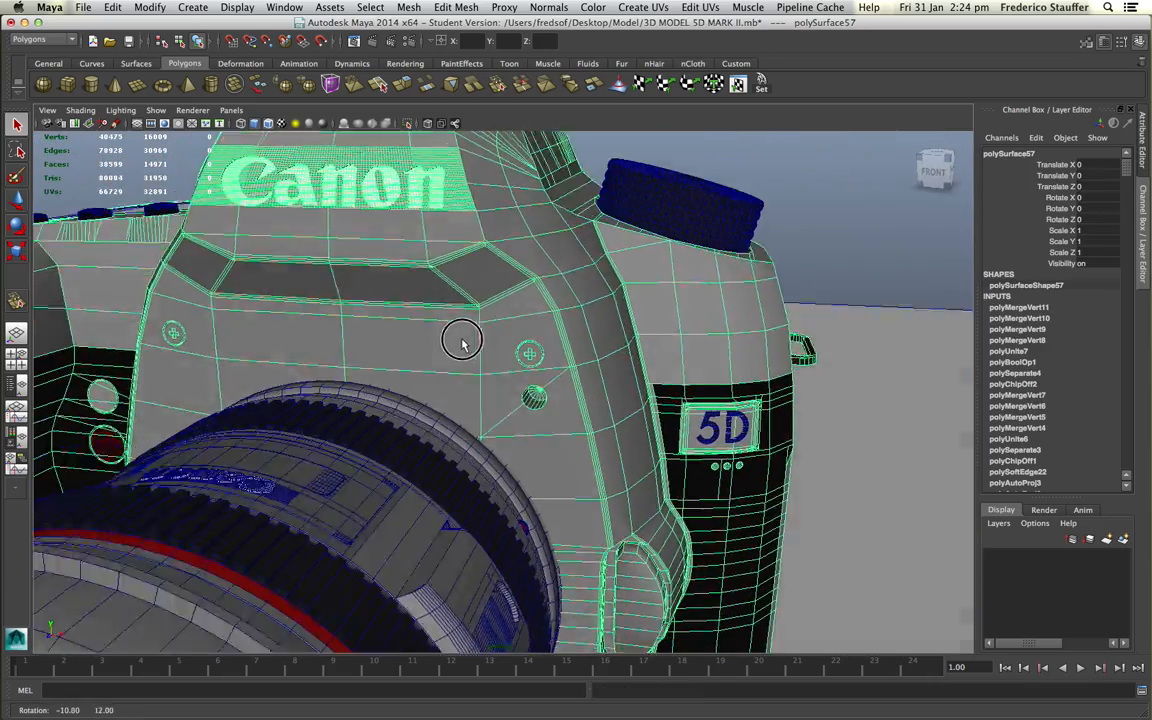
drag(464, 344, 532, 408)
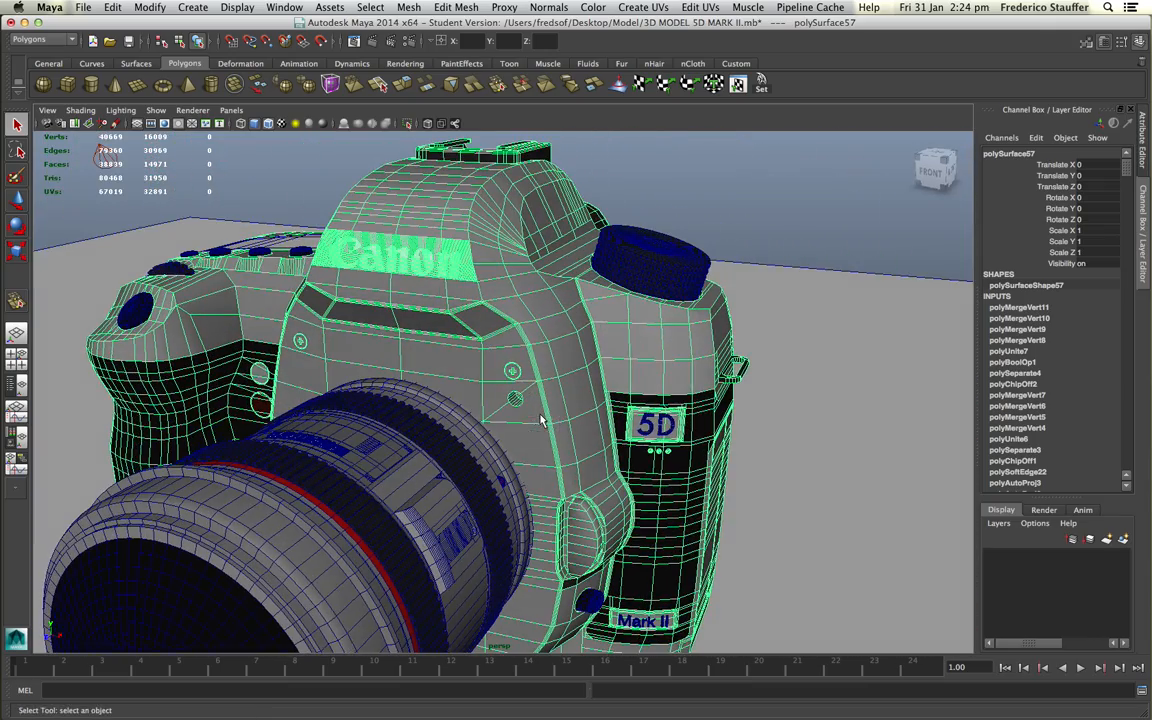
drag(540, 420, 408, 396)
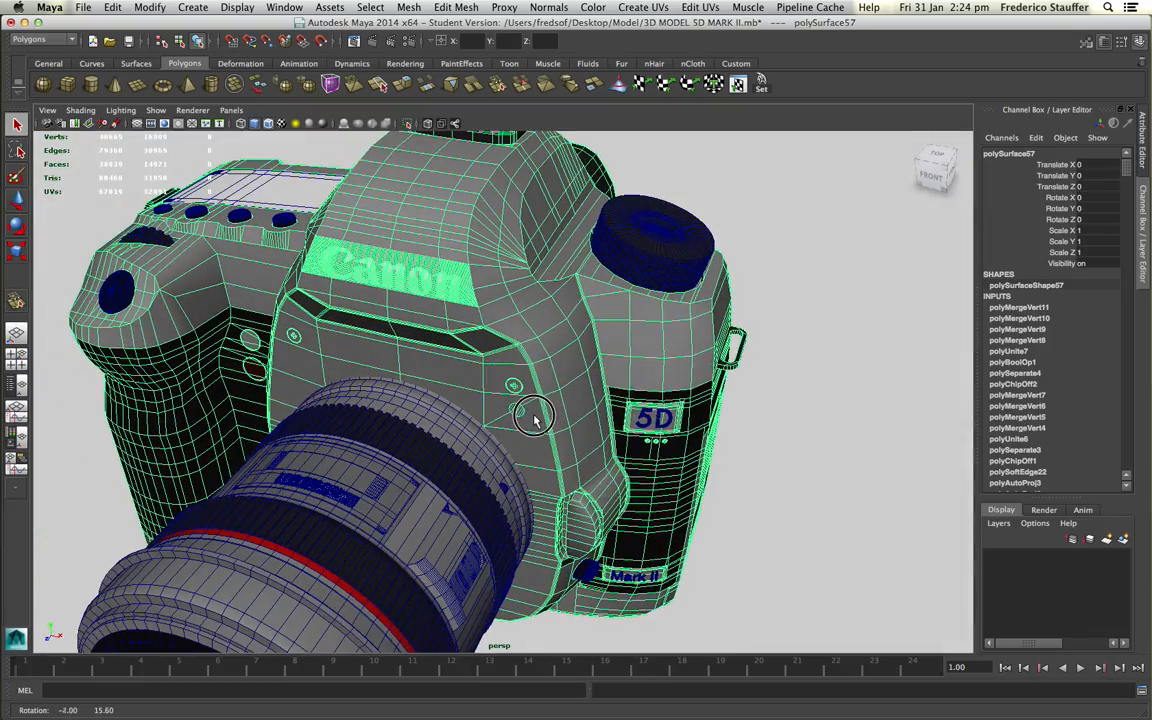
drag(536, 420, 508, 368)
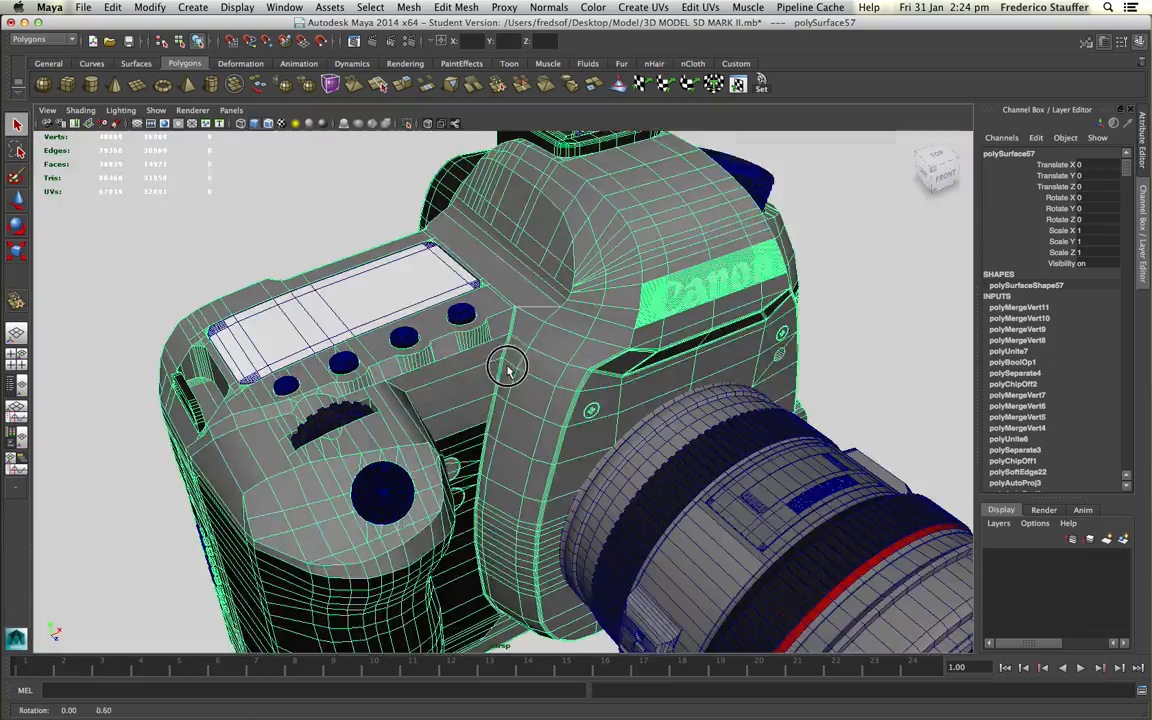
drag(504, 370, 520, 390)
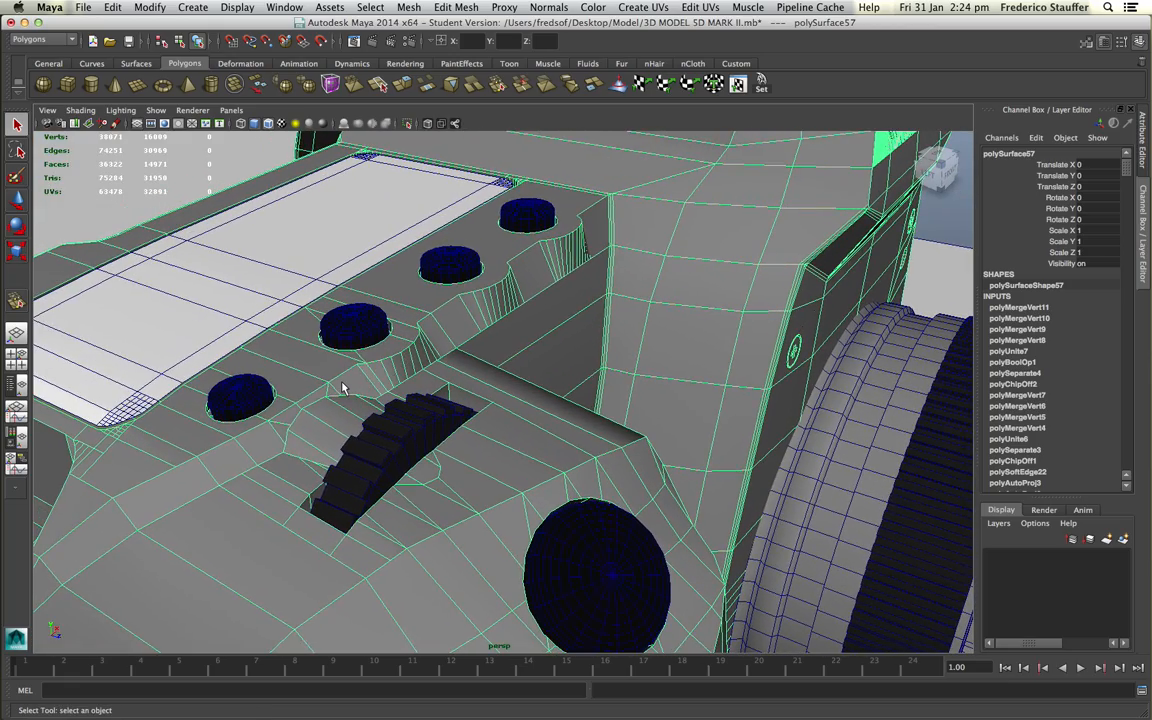
click(204, 400)
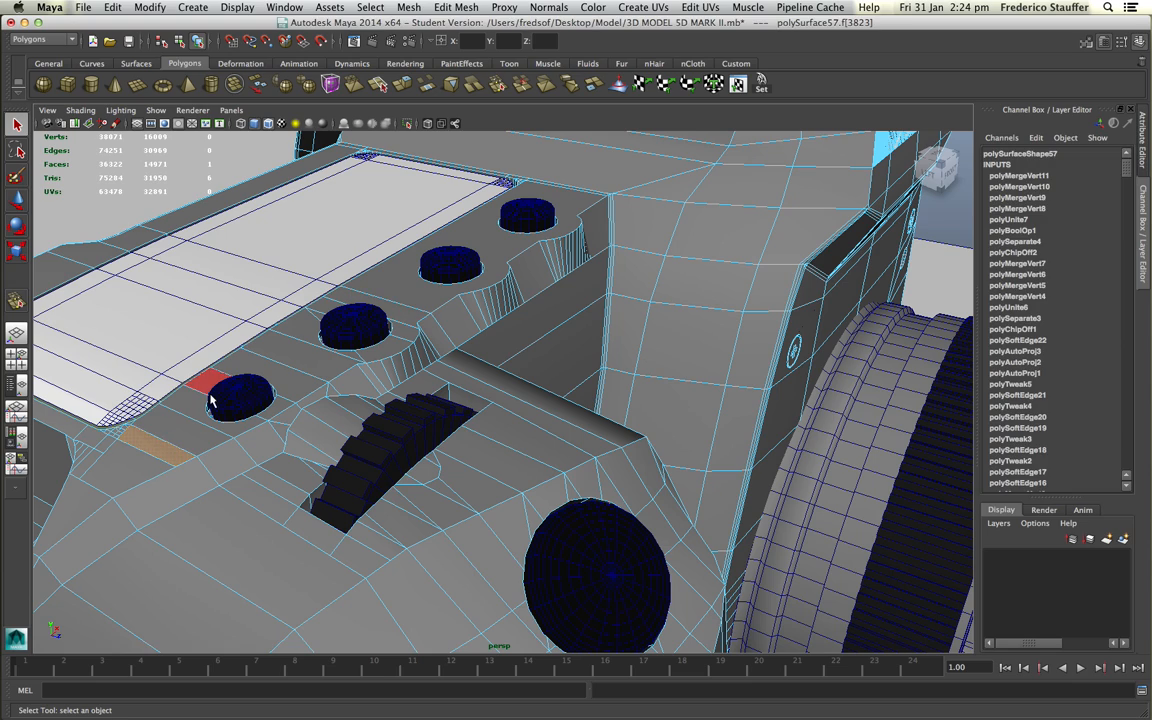
click(280, 388)
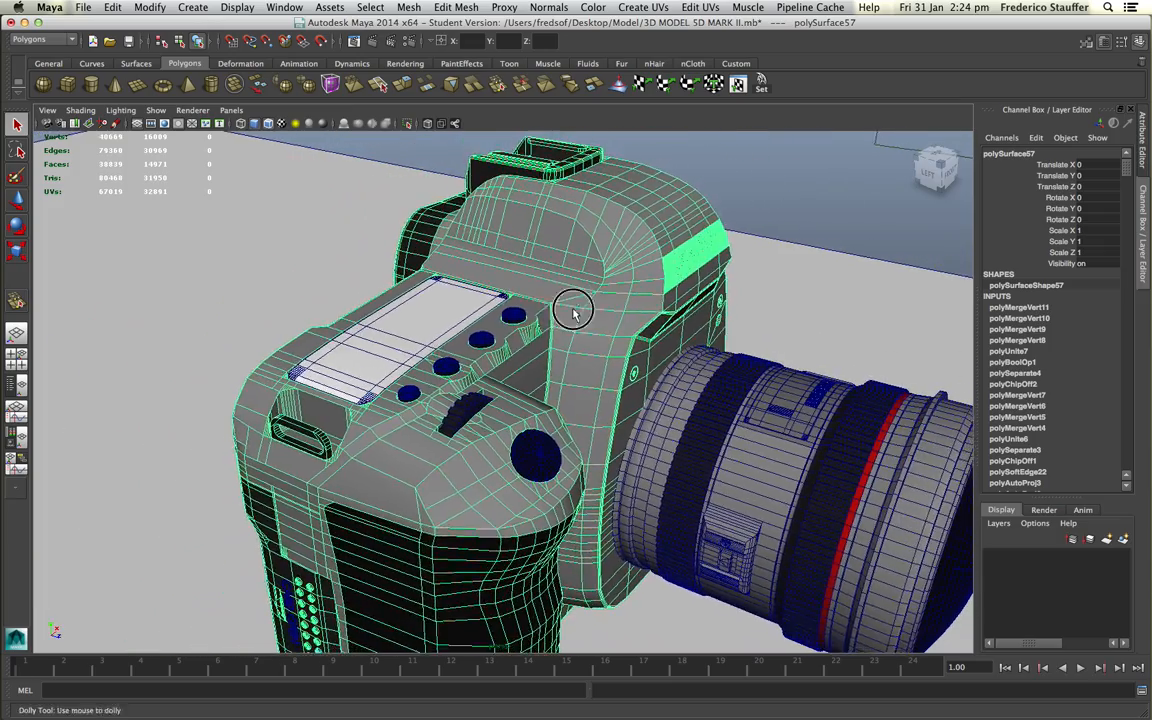
drag(576, 316, 778, 500)
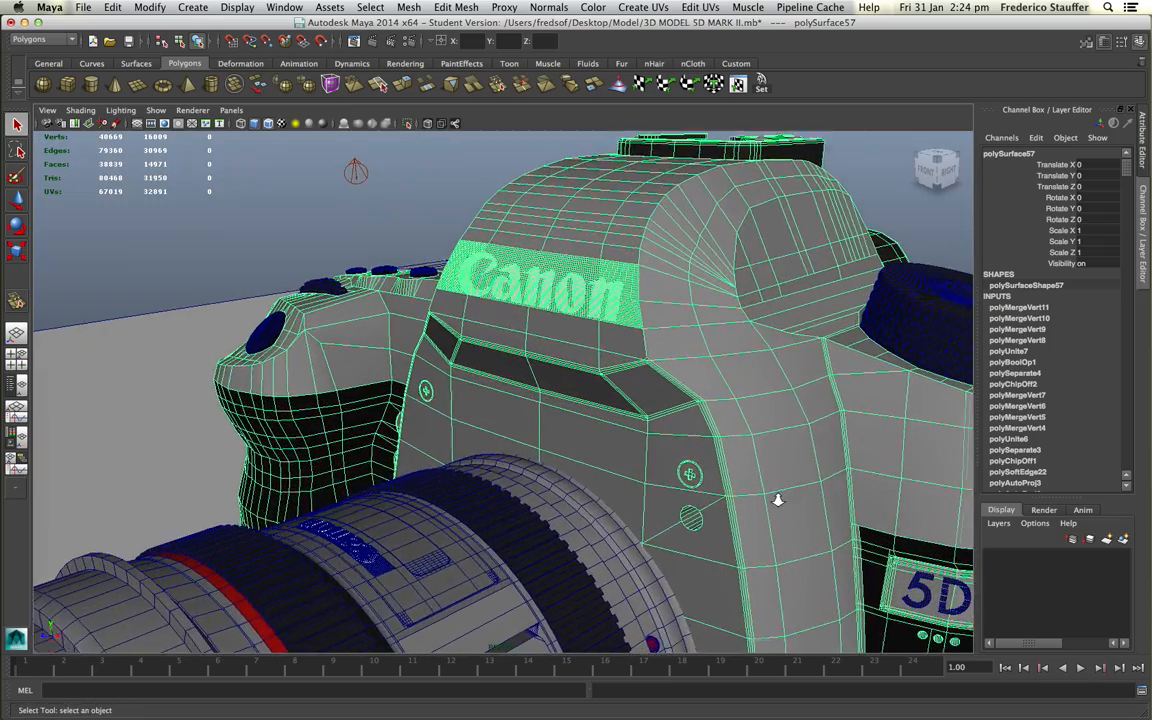